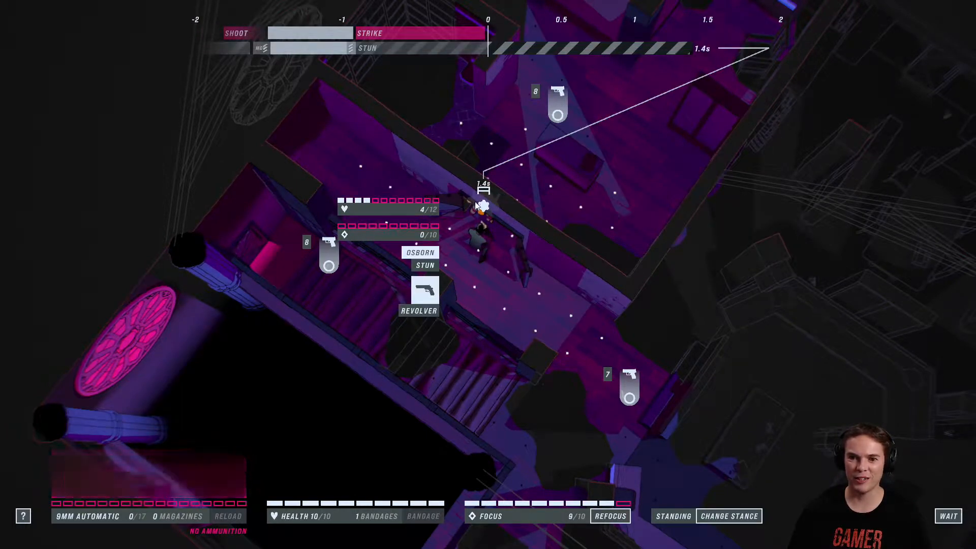
# - Bring up the attack options against the stunned Osborn
pyautogui.click(482, 207)
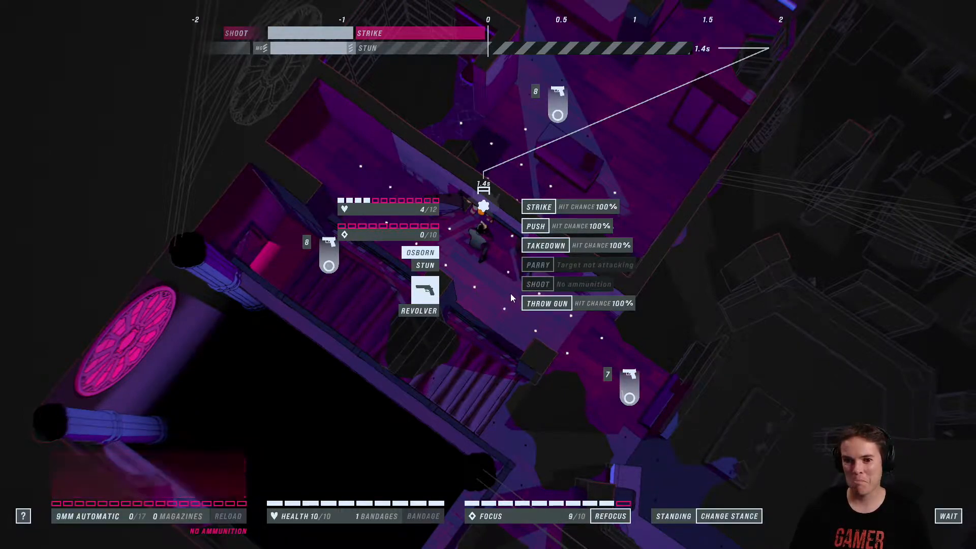
pyautogui.moveTo(532, 193)
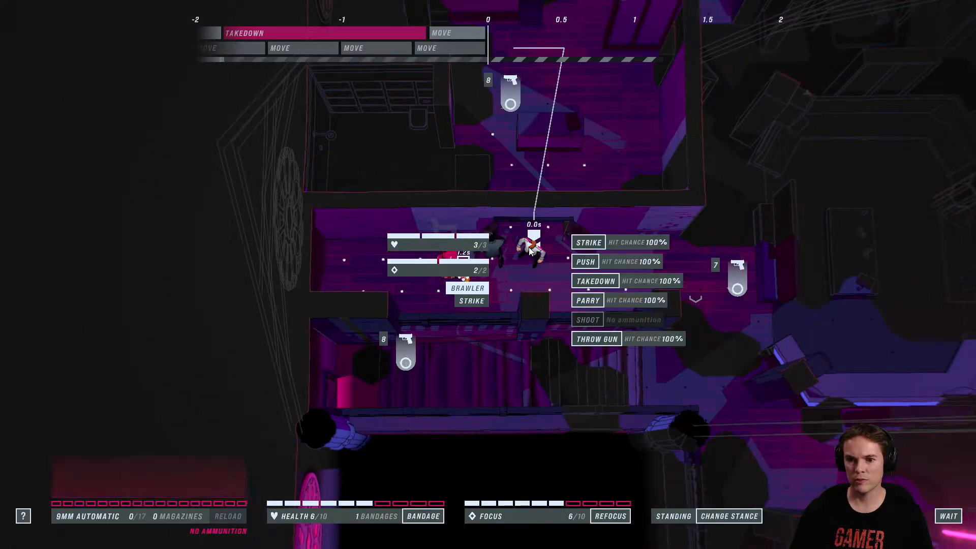
# - Take down the brawler, then strike Osborn and shoot him point-blank to clear the area
pyautogui.click(589, 242)
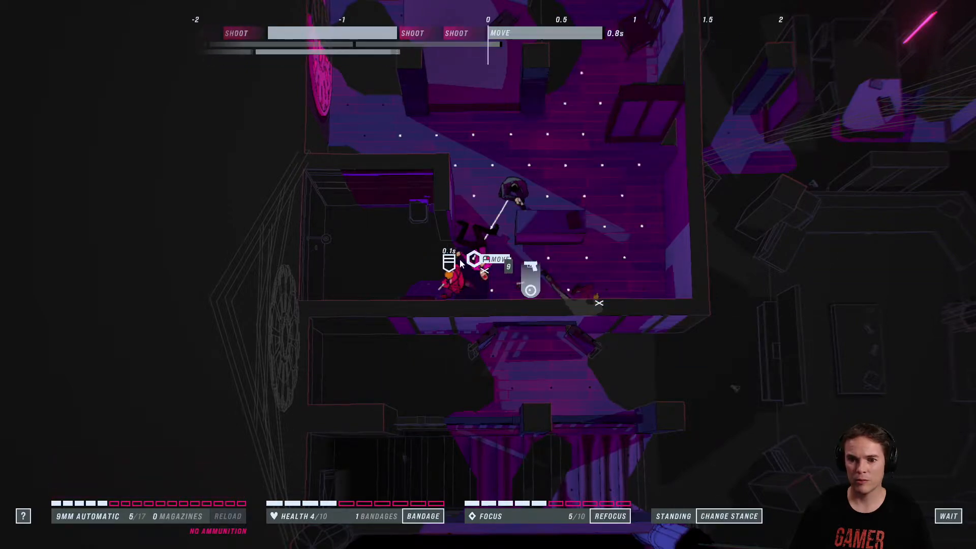
pyautogui.click(474, 260)
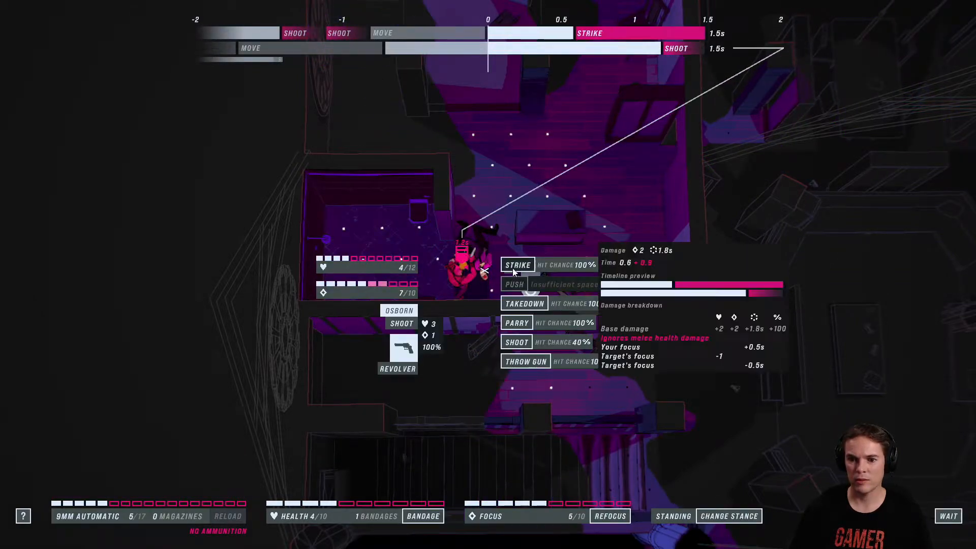
pyautogui.click(517, 264)
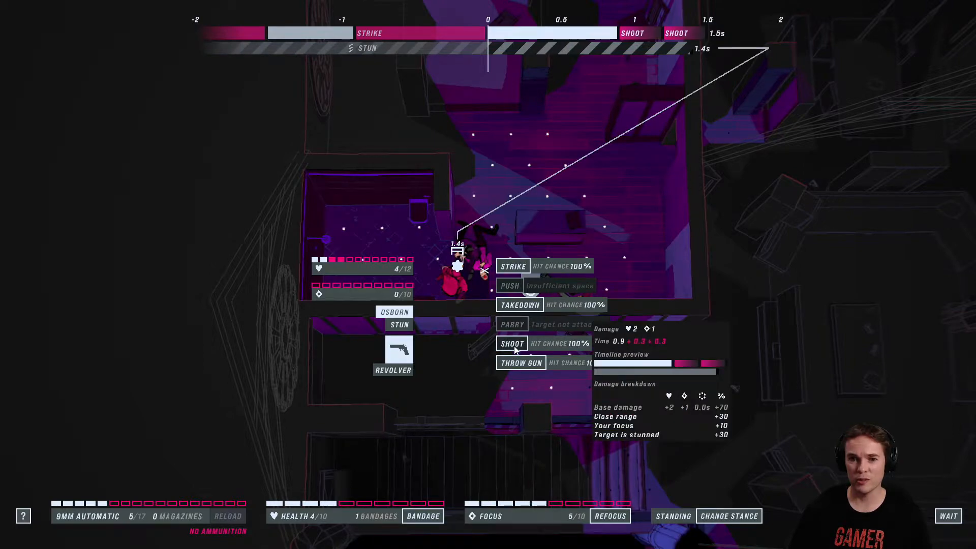
pyautogui.click(511, 343)
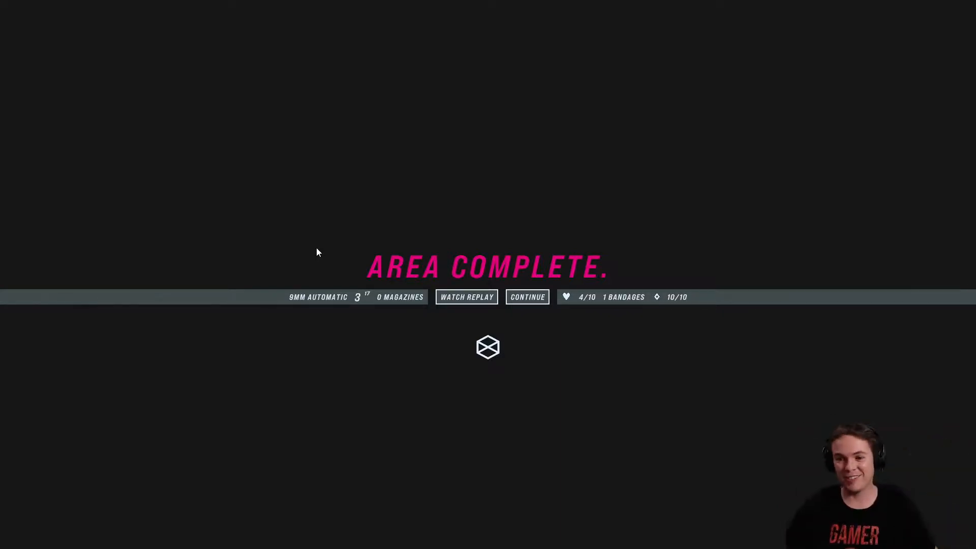
# - Continue past the Area Complete screen back to the Elysium map
pyautogui.click(528, 297)
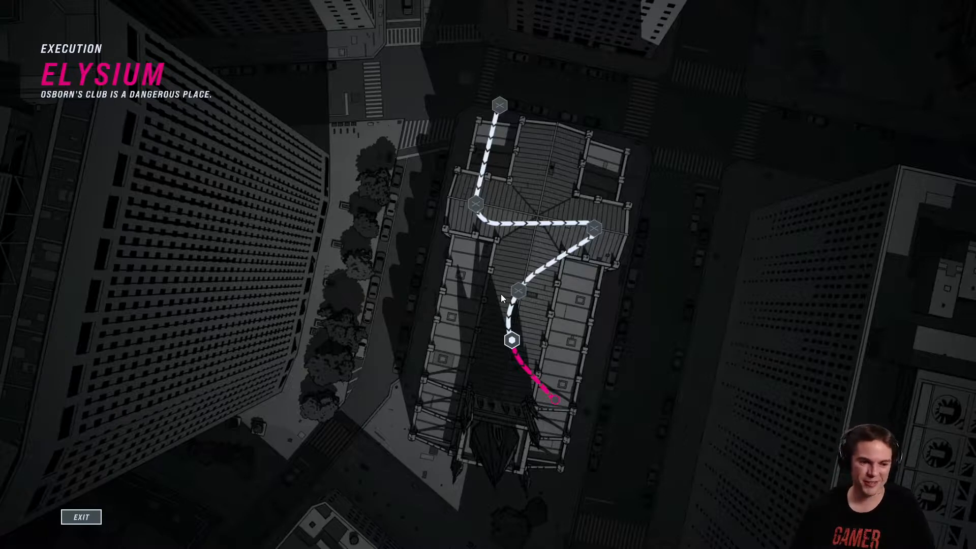
pyautogui.moveTo(696, 395)
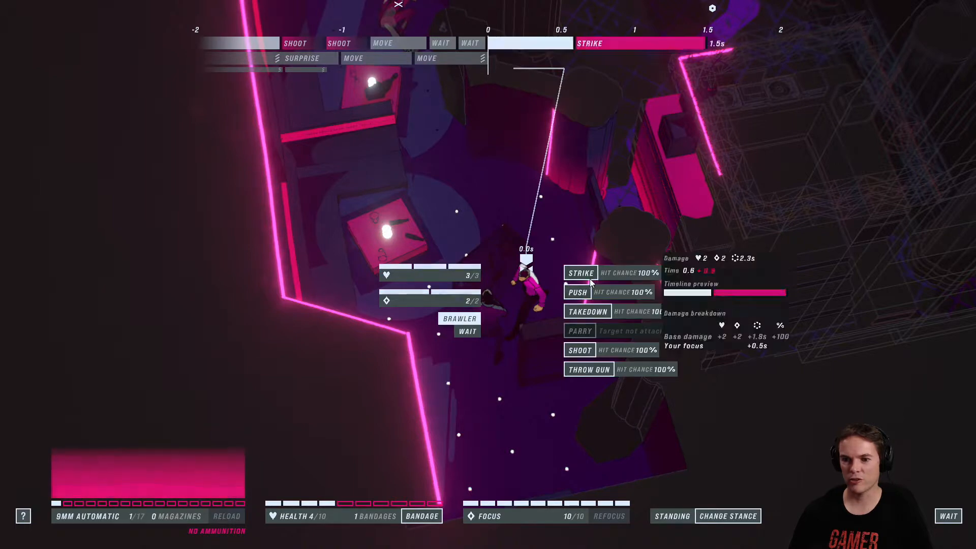
# - Strike the adjacent brawler and shoot the arriving security guard
pyautogui.click(581, 272)
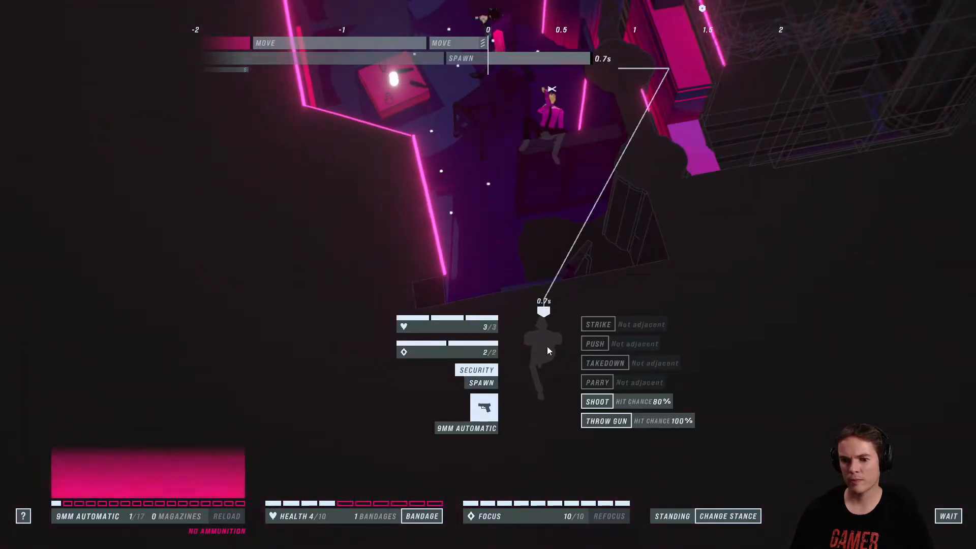
pyautogui.moveTo(597, 402)
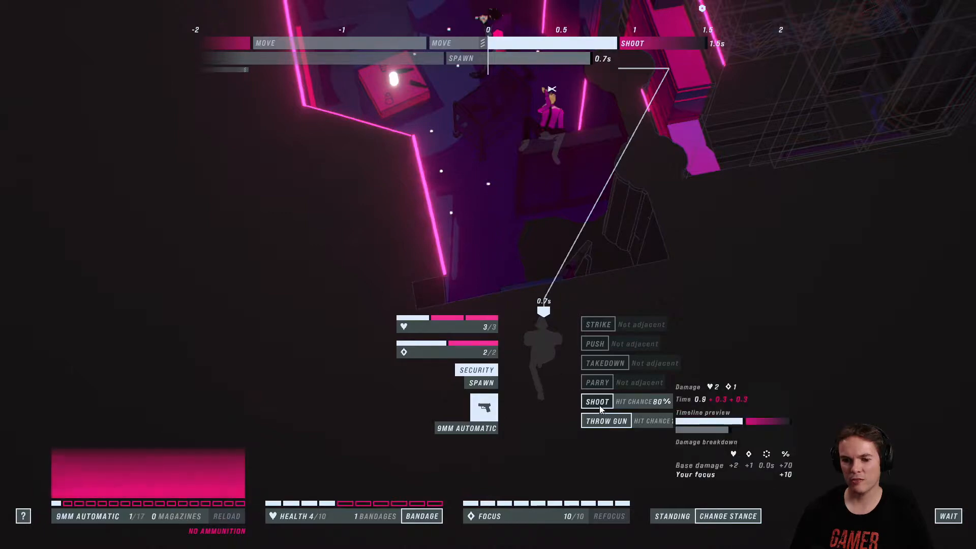
pyautogui.click(597, 401)
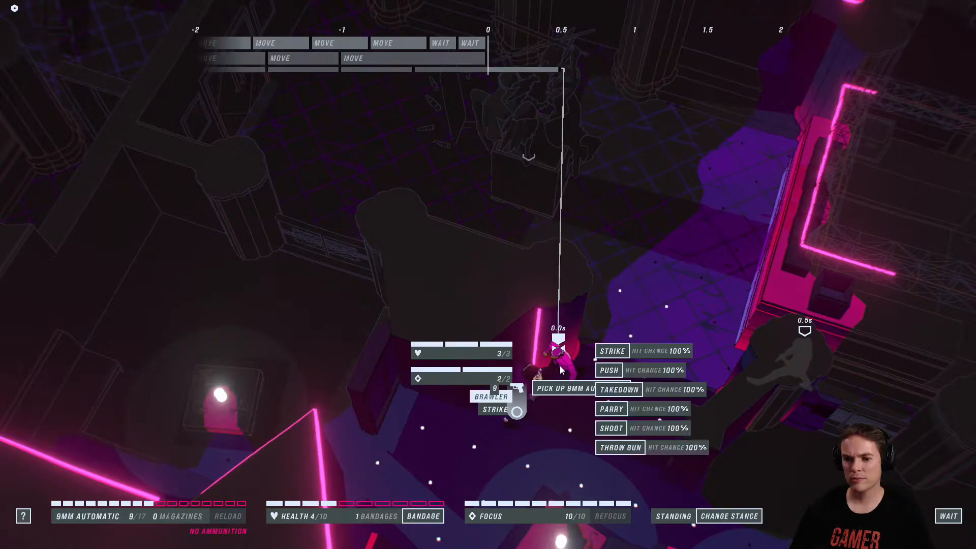
# - Attack the adjacent brawler in the club hall, the blow missing at 2 health
pyautogui.click(620, 390)
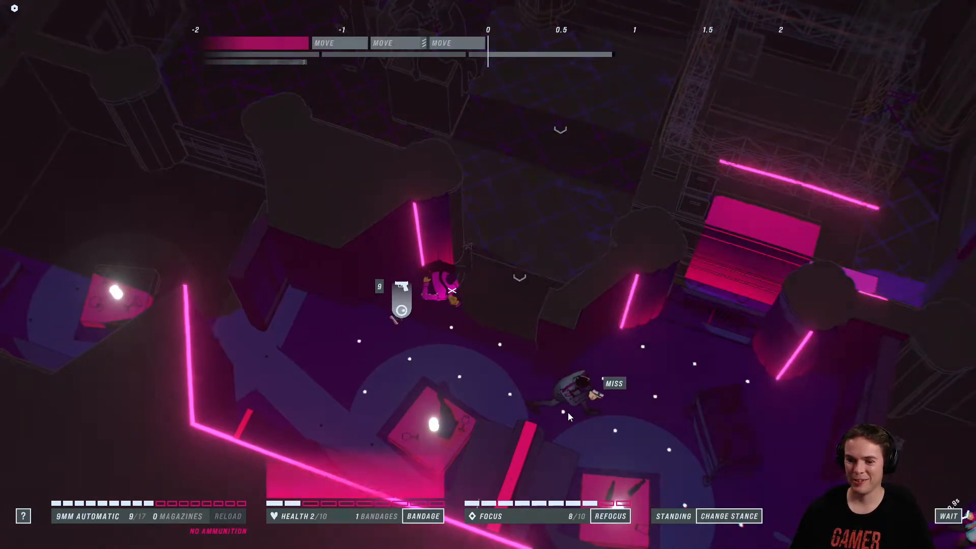
# - Reposition John, target the approaching guard, then start bandaging at 2 of 10 health
pyautogui.click(949, 517)
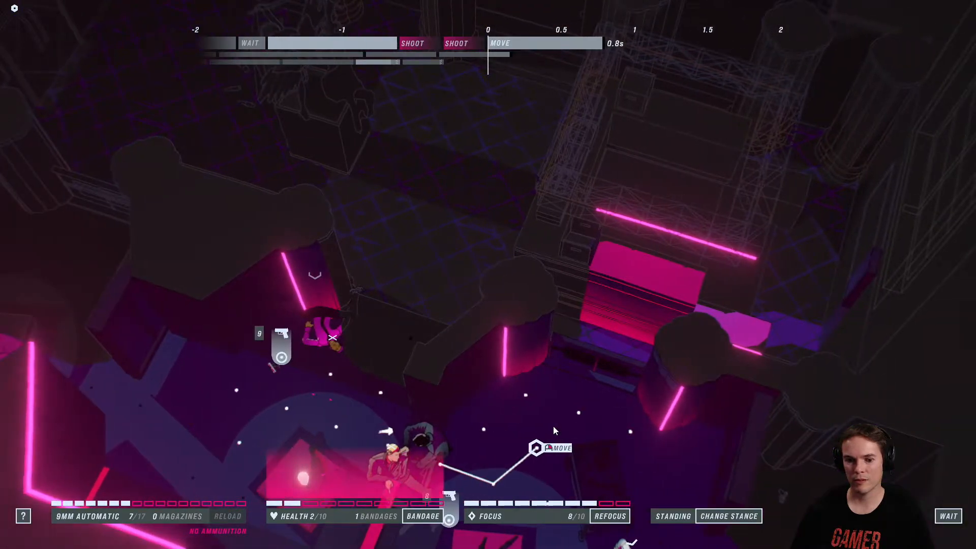
pyautogui.click(408, 343)
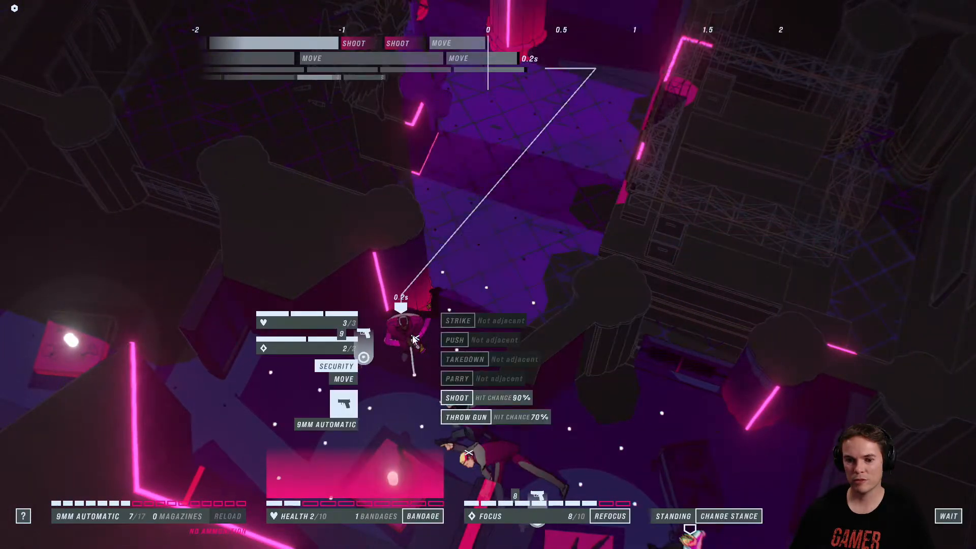
pyautogui.click(457, 398)
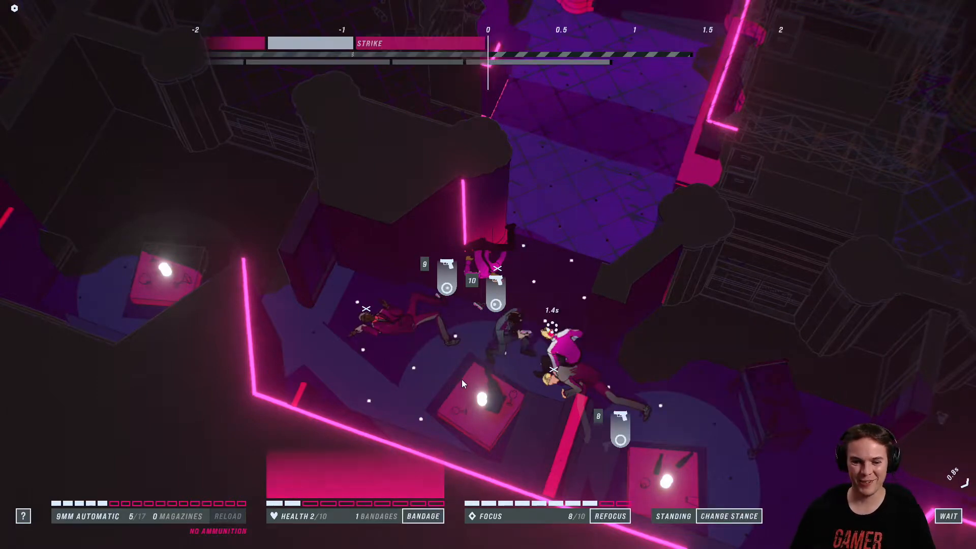
pyautogui.click(424, 516)
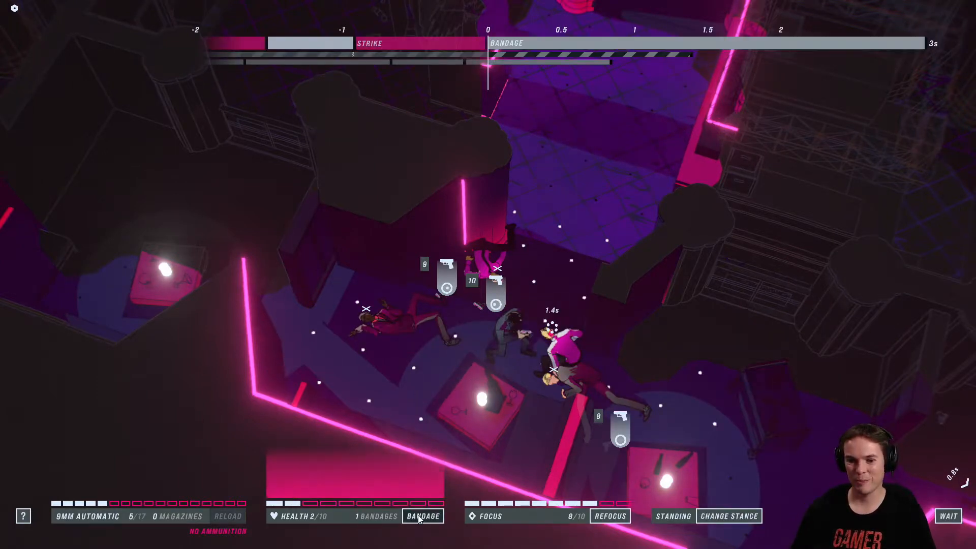
pyautogui.click(423, 517)
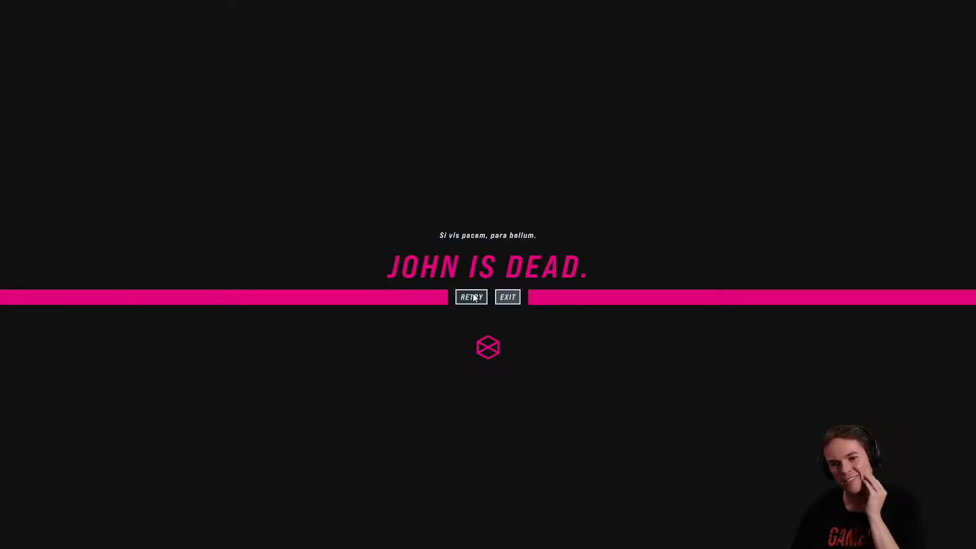
# - Retry the club area from the John Is Dead screen
pyautogui.click(471, 297)
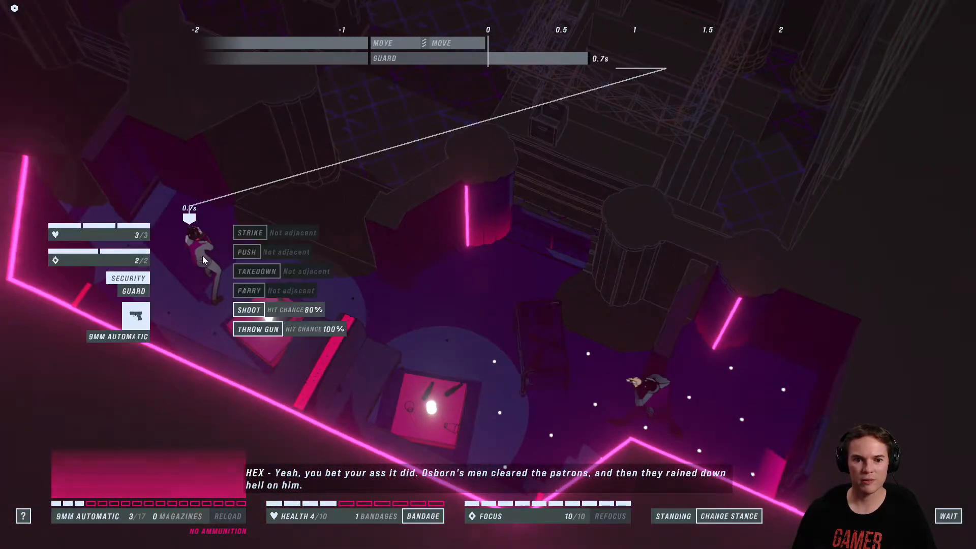
# - Close on the guards, shoot them with the 9mm pistol, then strike the charging brawler
pyautogui.click(248, 309)
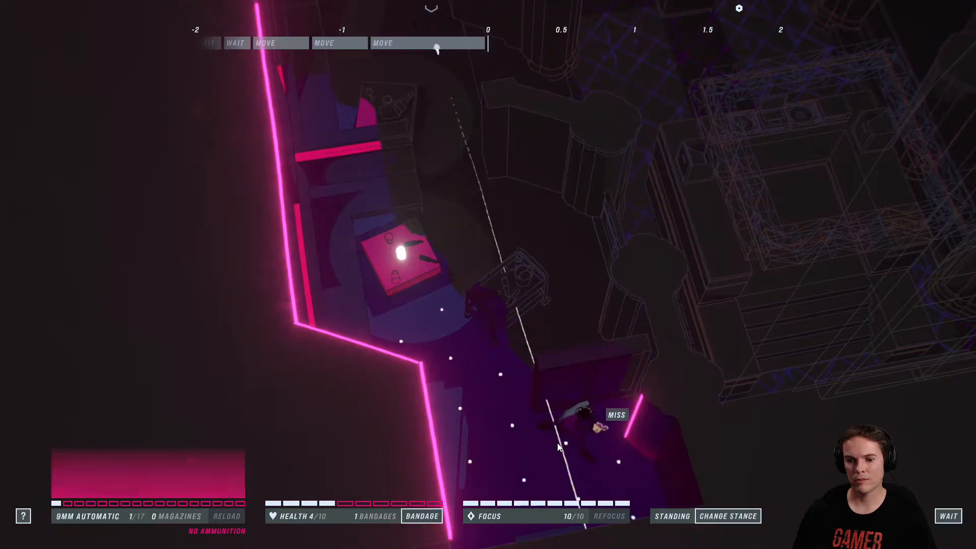
pyautogui.click(953, 517)
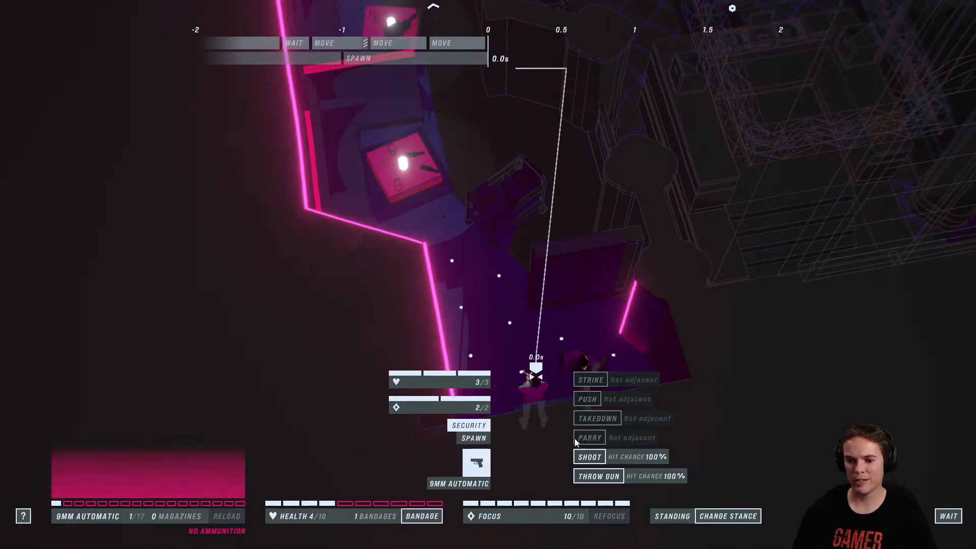
pyautogui.click(589, 457)
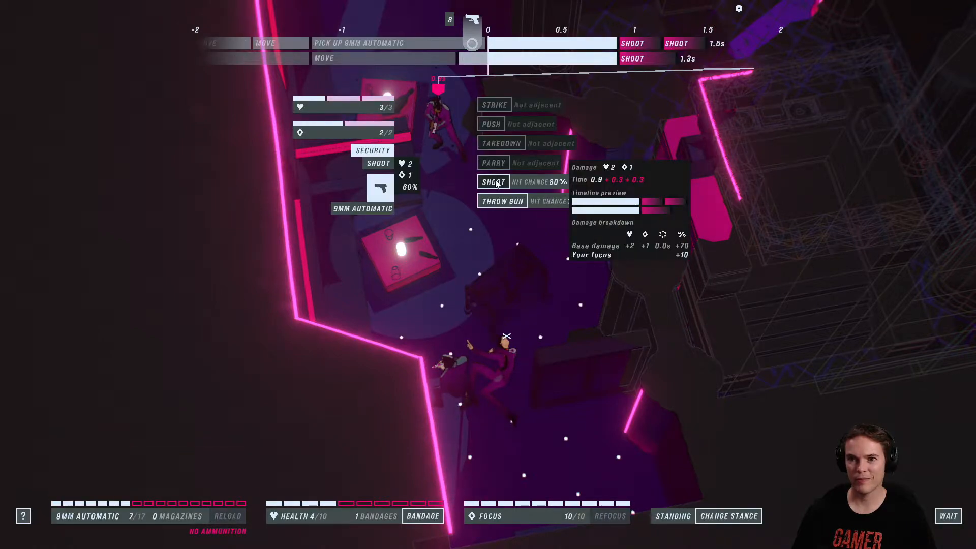
pyautogui.click(493, 181)
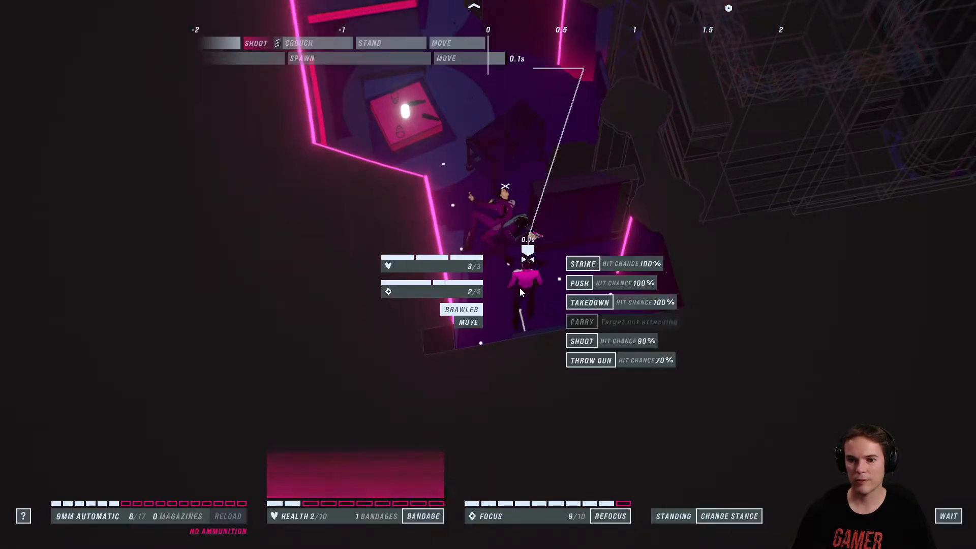
pyautogui.click(582, 263)
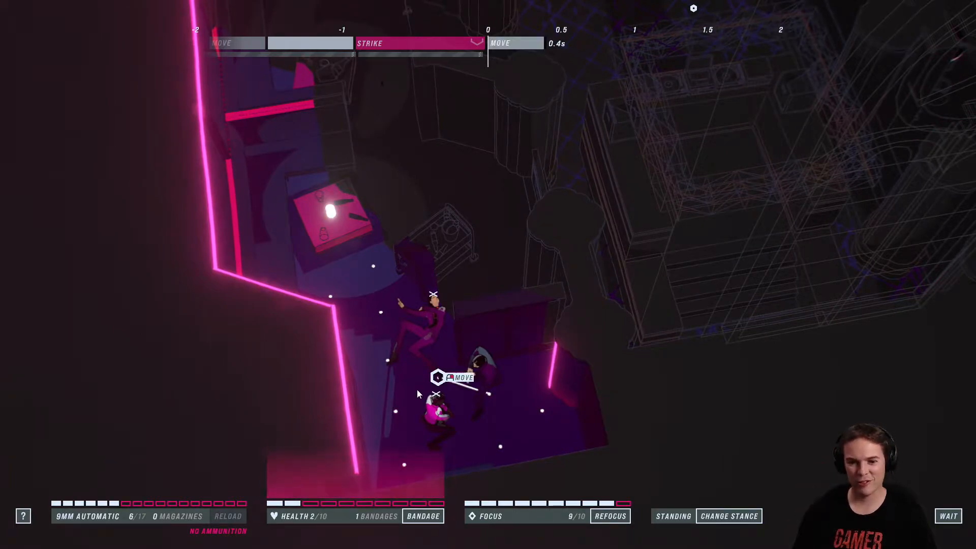
# - Refocus, heal to 8 health with the last bandage, and strike the brawler
pyautogui.click(610, 517)
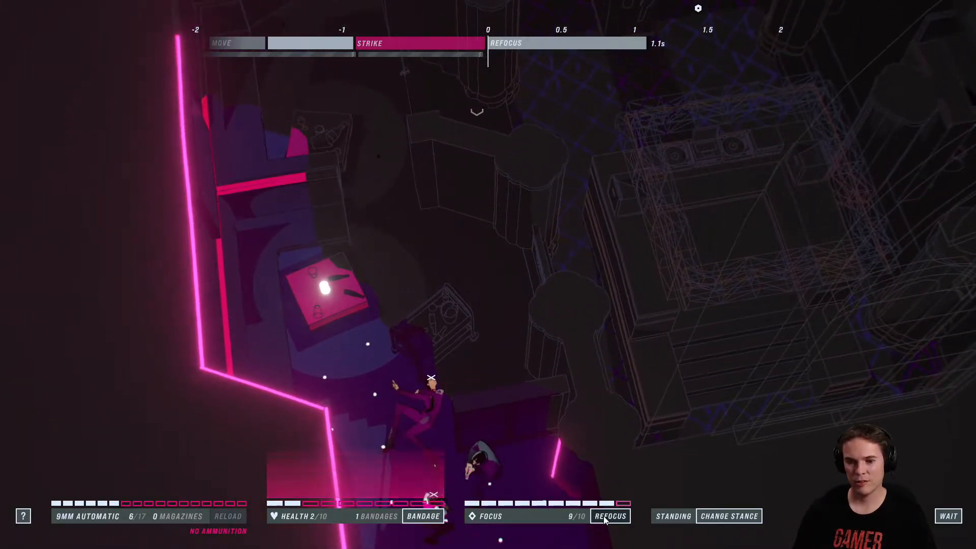
pyautogui.click(611, 517)
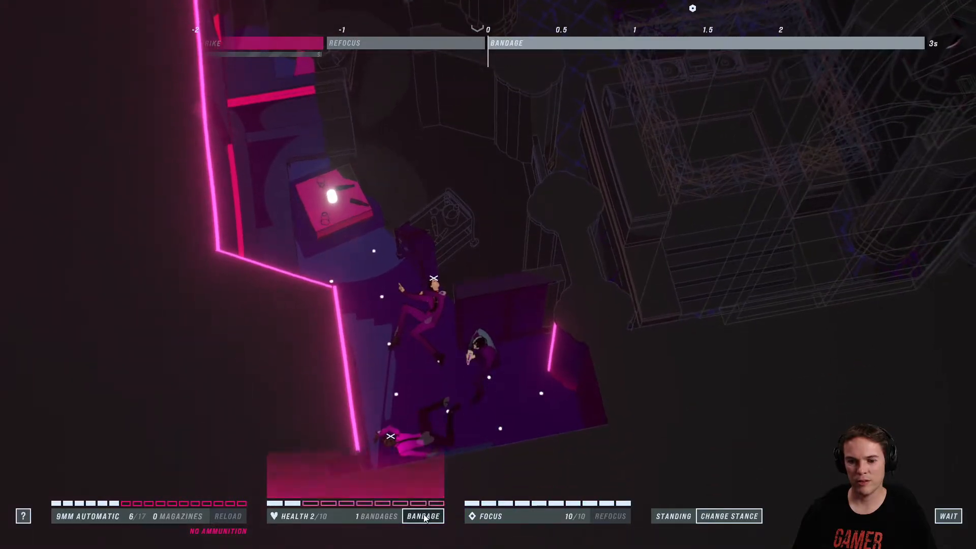
pyautogui.click(424, 516)
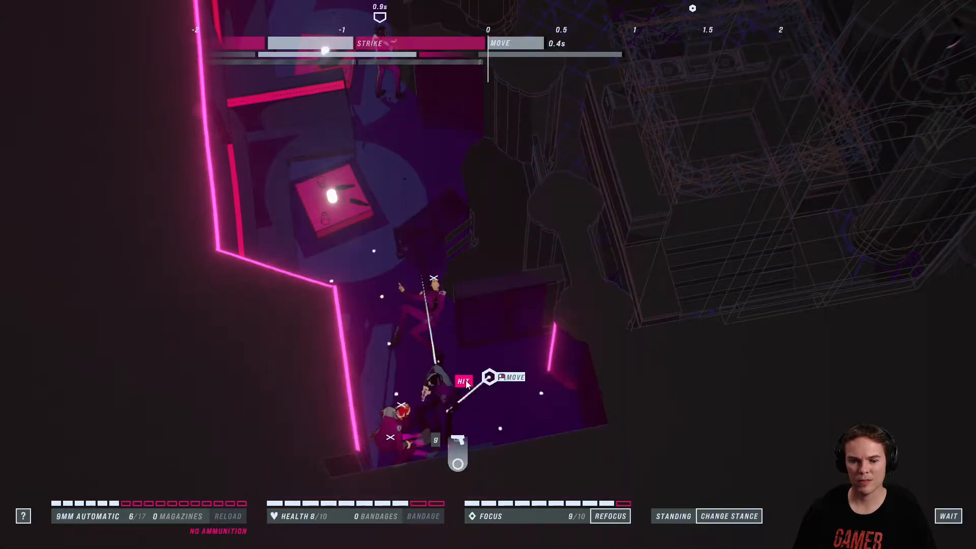
# - Throw the gun at the guard, parry and strike the brawler twice, then reposition
pyautogui.click(463, 381)
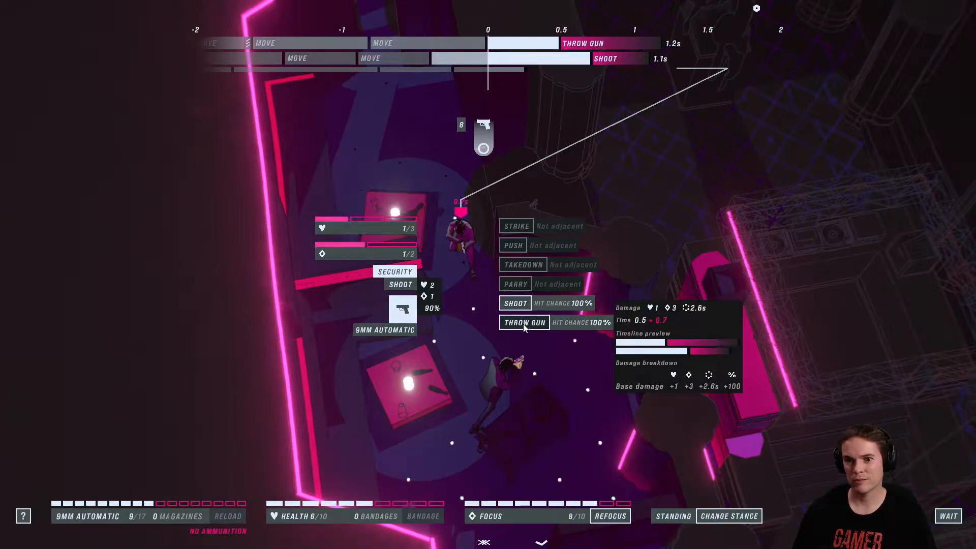
pyautogui.click(525, 322)
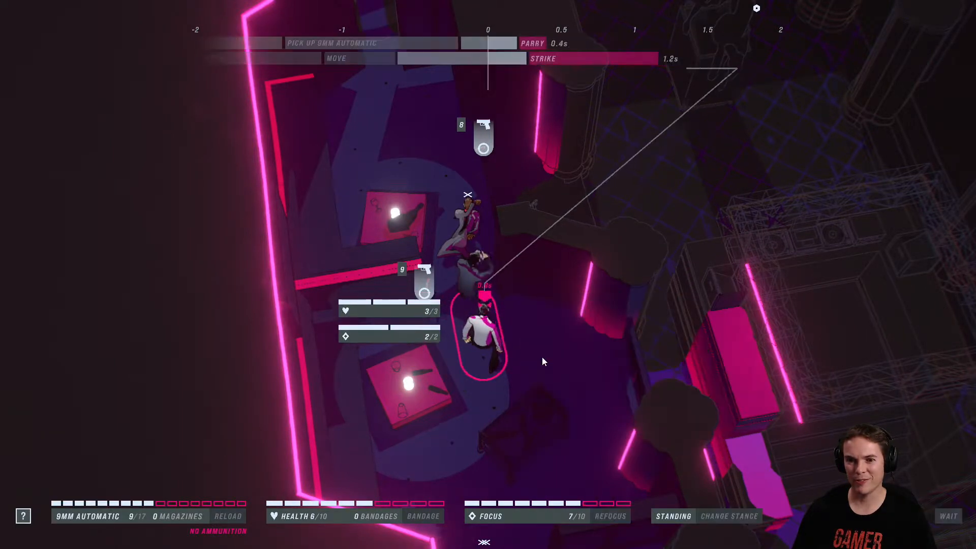
pyautogui.click(482, 281)
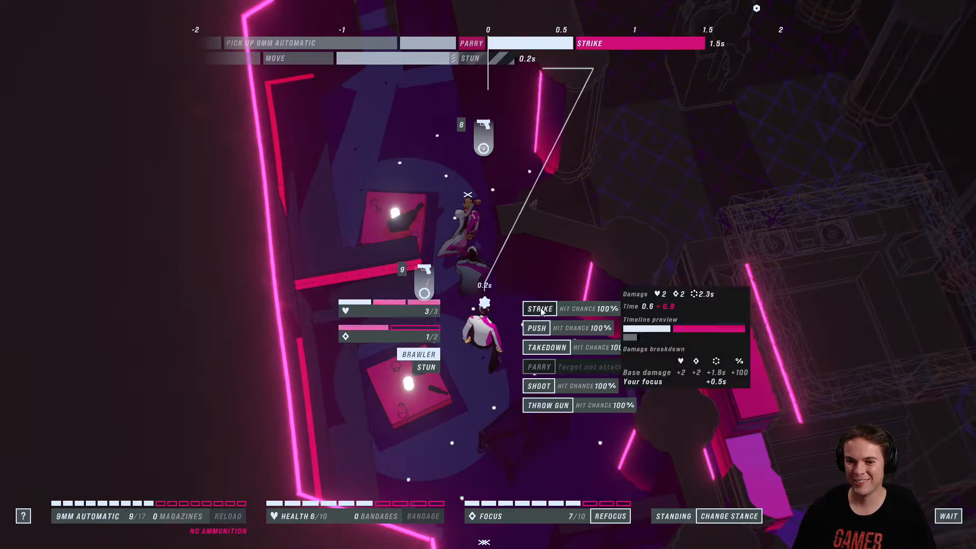
pyautogui.click(539, 309)
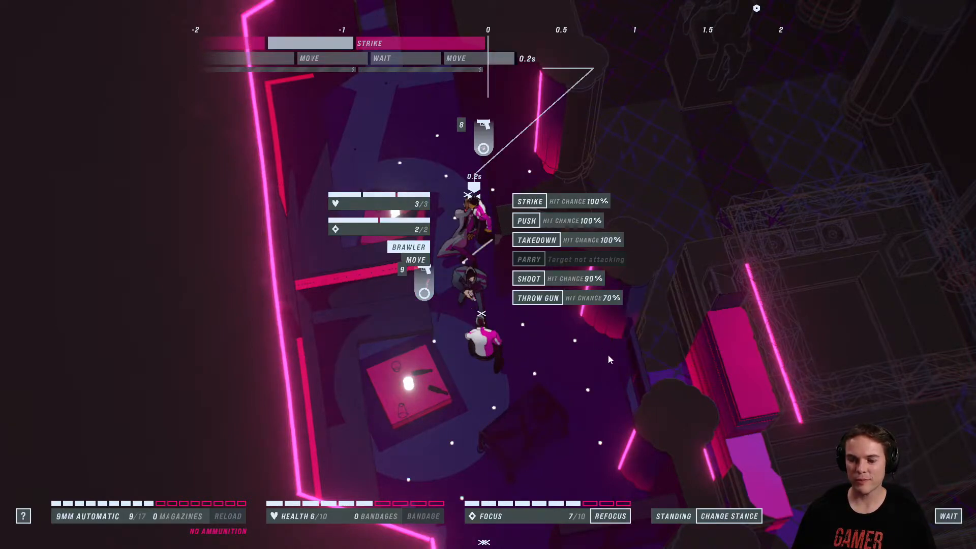
pyautogui.click(529, 200)
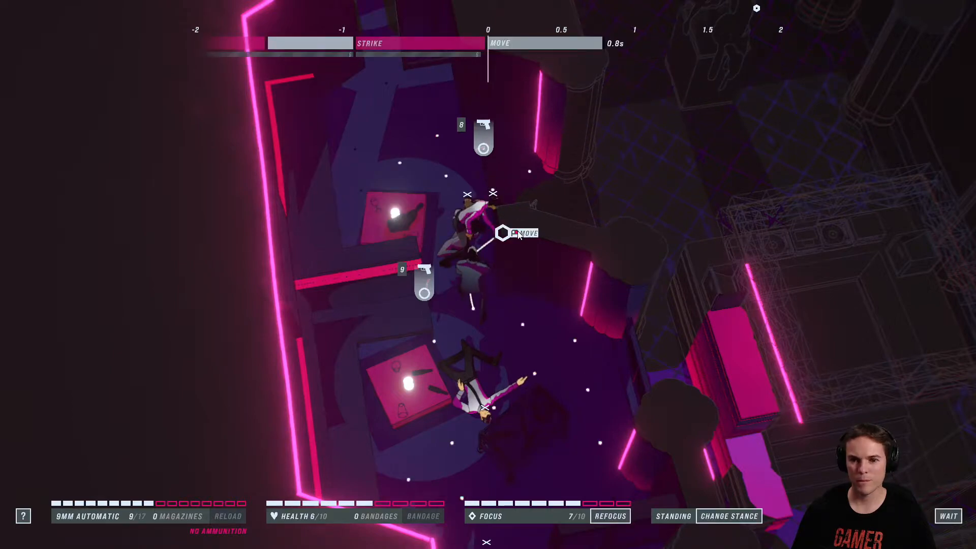
pyautogui.click(504, 234)
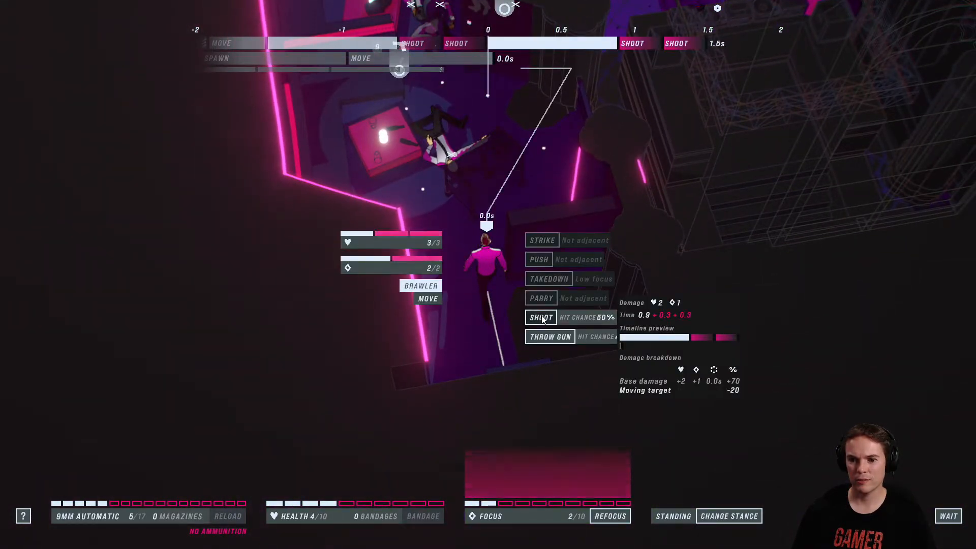
# - Shoot the approaching brawler before pushing on toward the next room
pyautogui.click(541, 317)
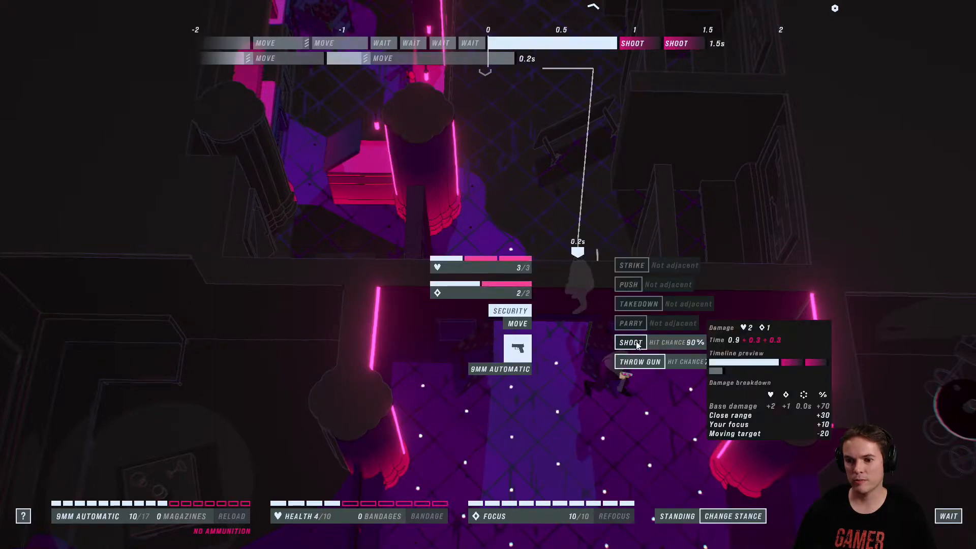
# - Shoot the security guard, cross the room and shoot the mercenary
pyautogui.click(630, 342)
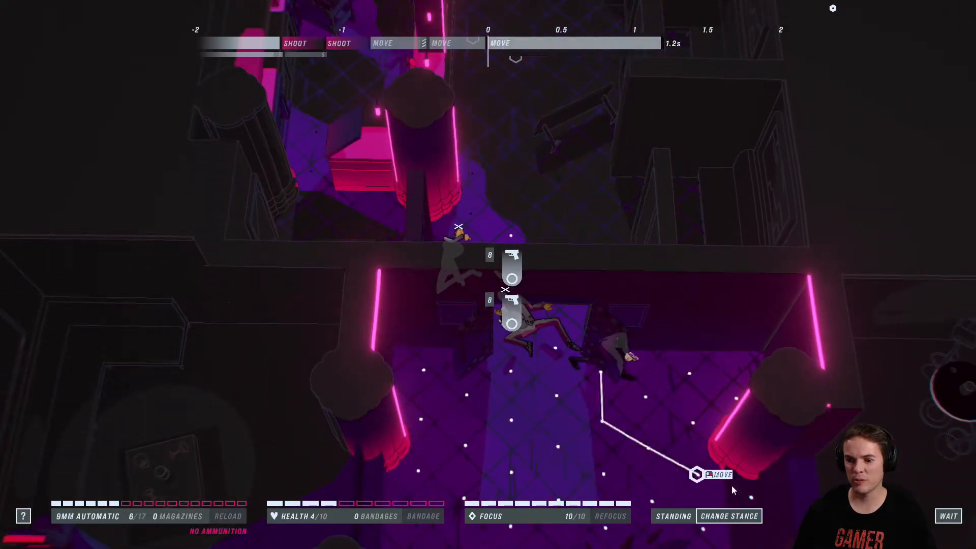
pyautogui.click(730, 517)
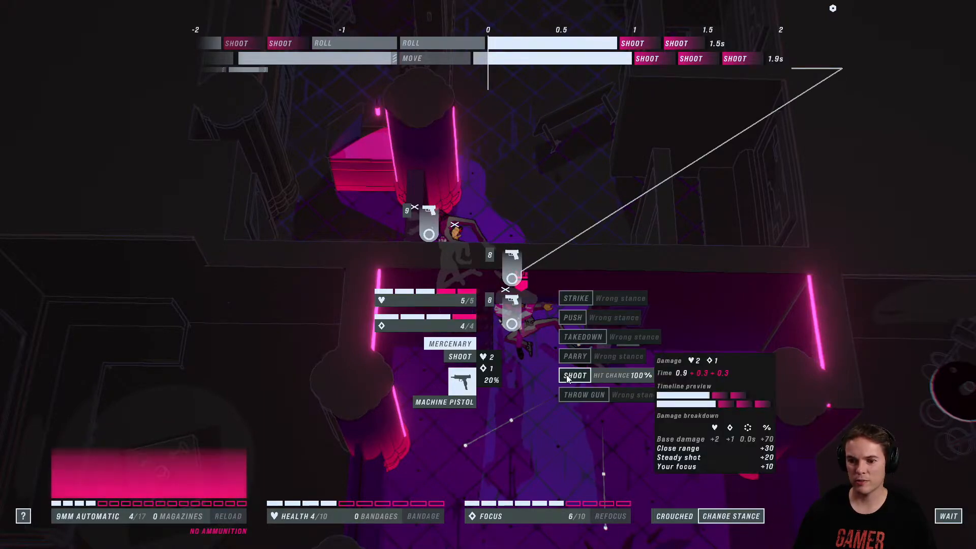
pyautogui.click(573, 375)
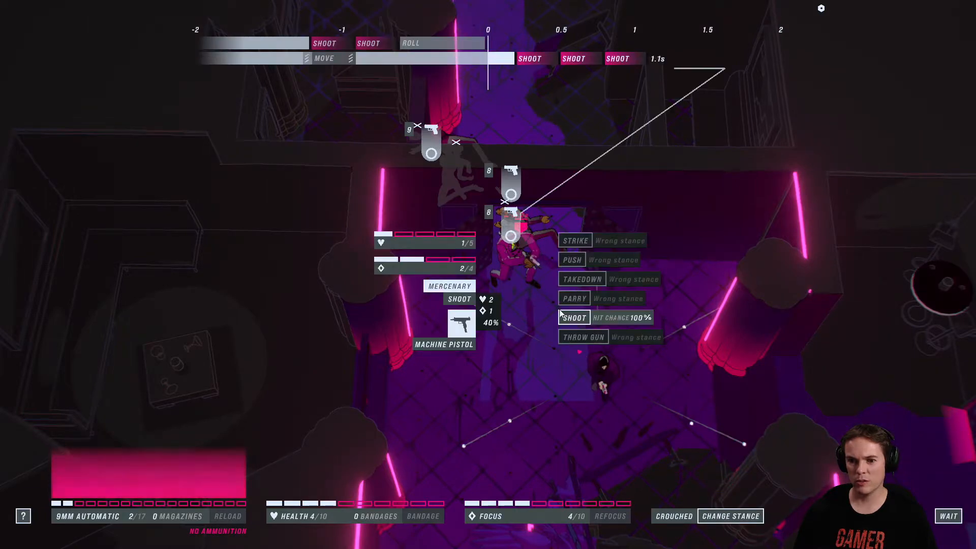
pyautogui.moveTo(696, 405)
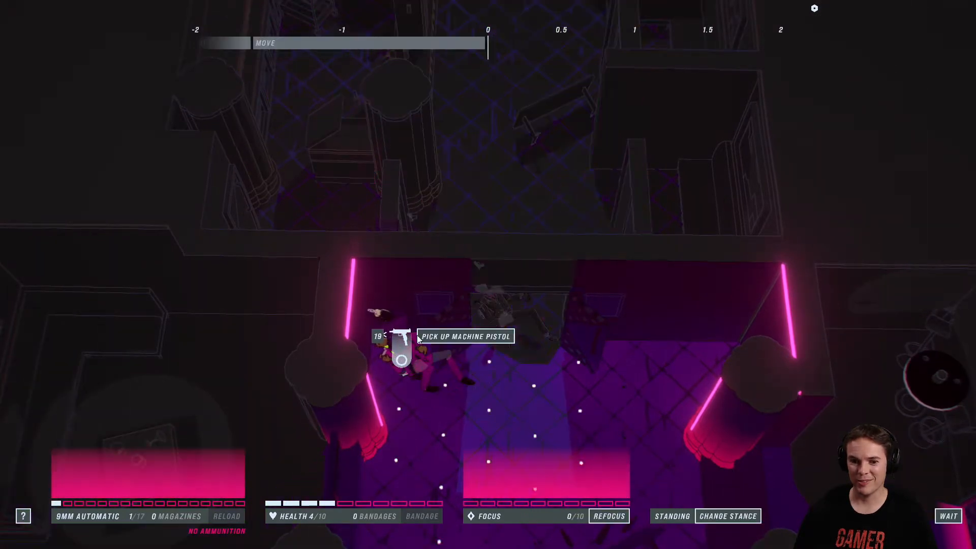
# - Pick up the machine pistol and refocus to full focus
pyautogui.click(400, 351)
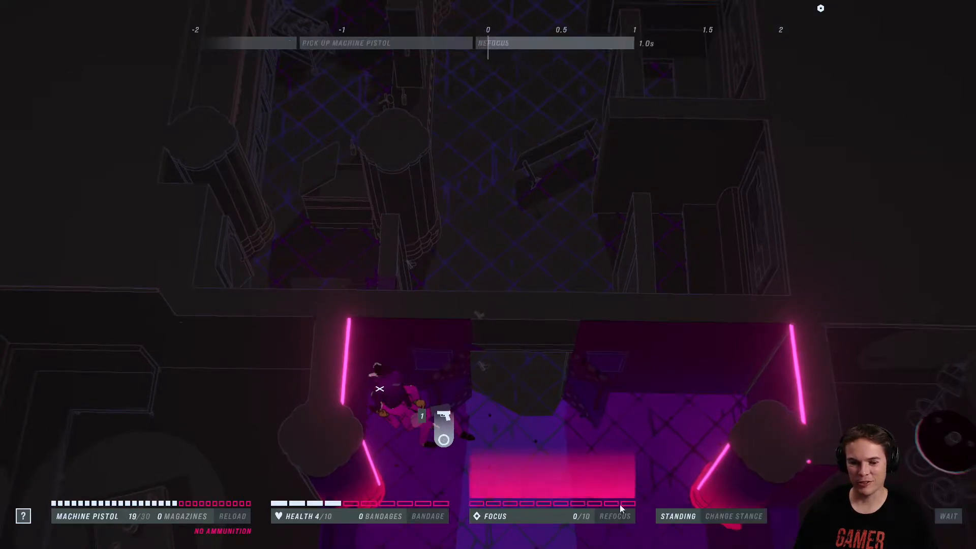
pyautogui.click(615, 517)
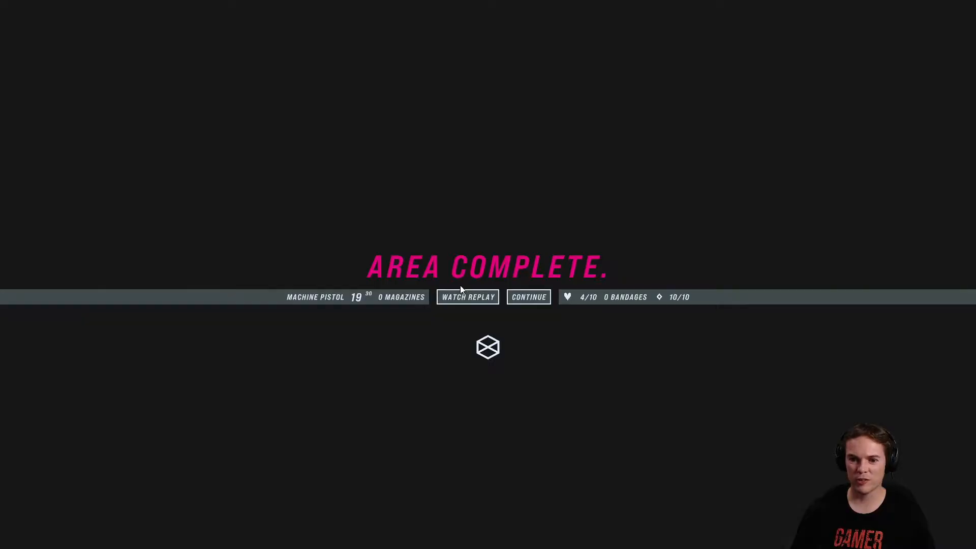
pyautogui.click(468, 297)
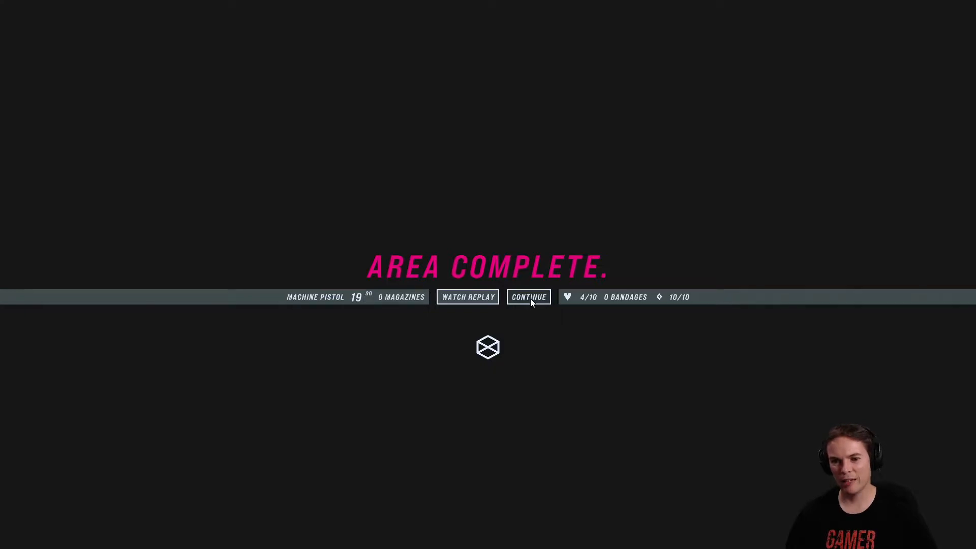
# - Continue into the next area and move John toward the purple corridor
pyautogui.click(529, 297)
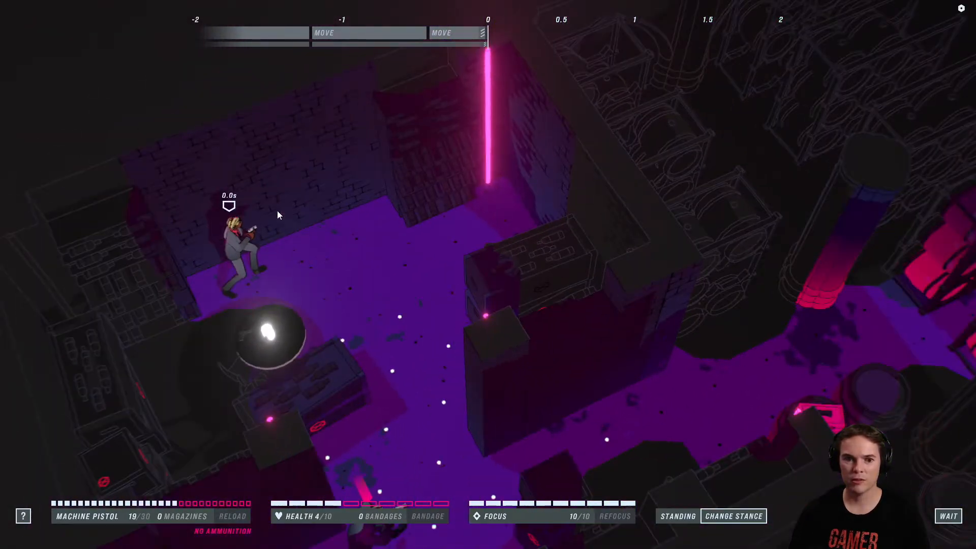
pyautogui.click(240, 243)
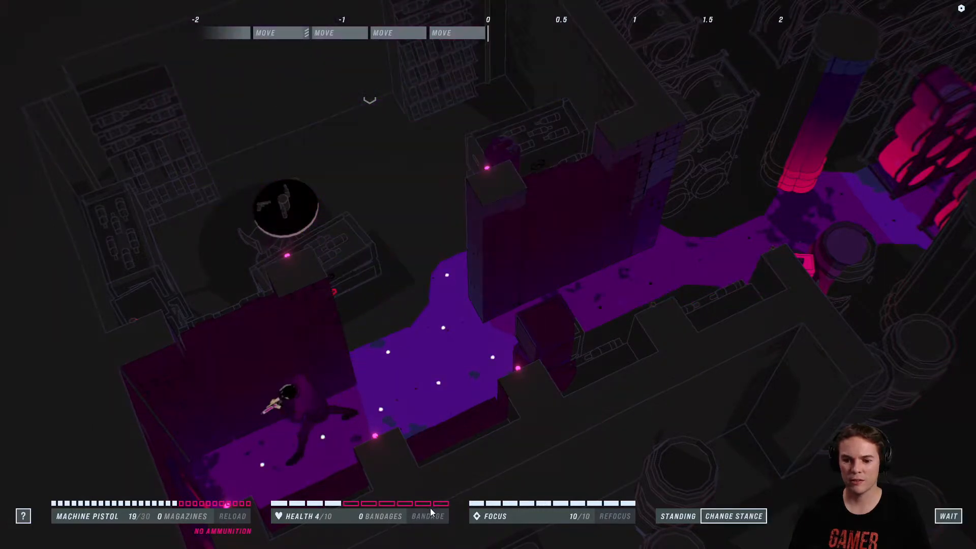
# - Crouch, creep down the corridor and shoot the approaching security guard
pyautogui.click(733, 517)
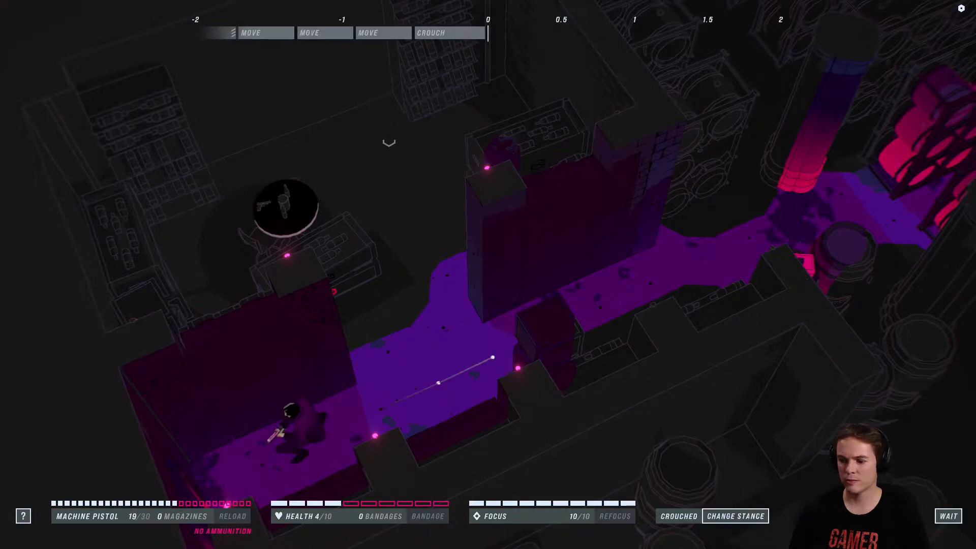
pyautogui.click(947, 516)
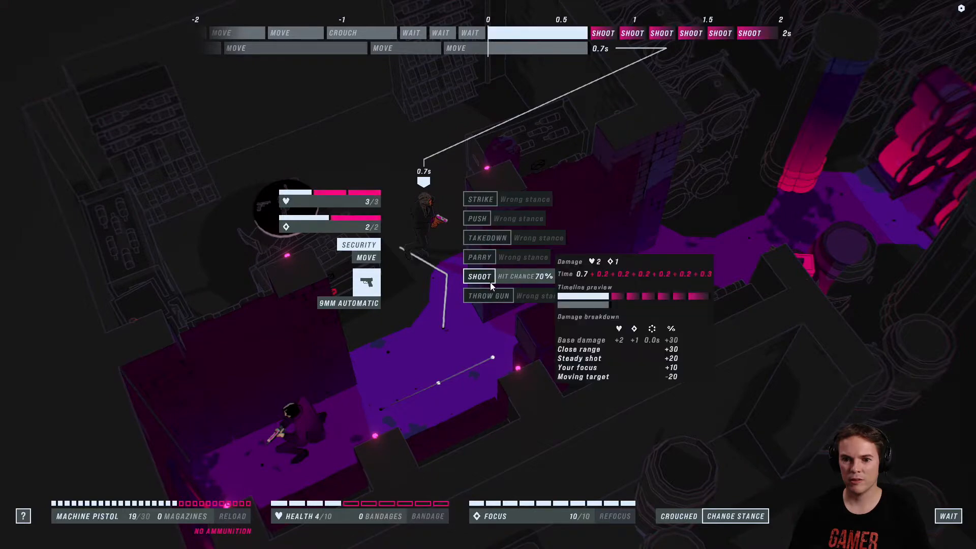
pyautogui.click(480, 276)
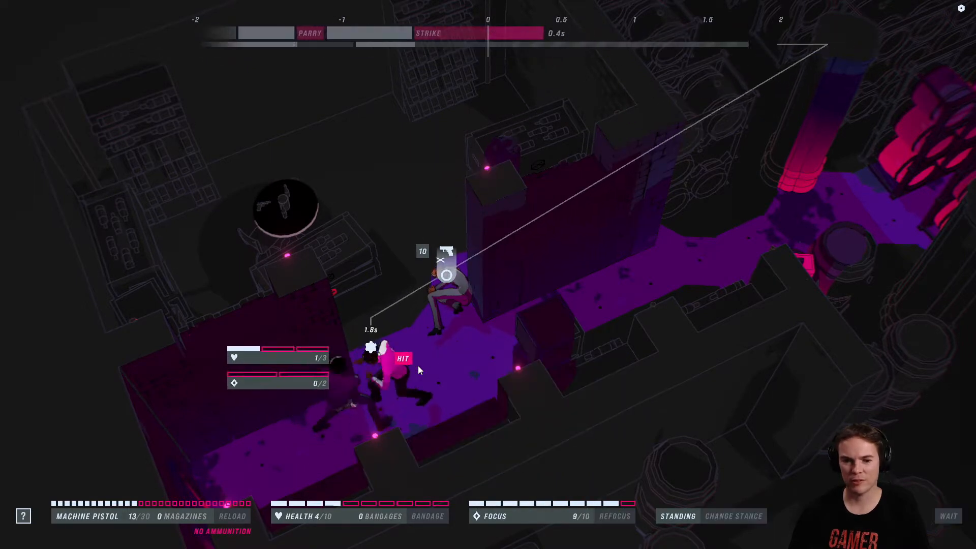
# - Strike the wounded security guard to finish him off
pyautogui.click(386, 373)
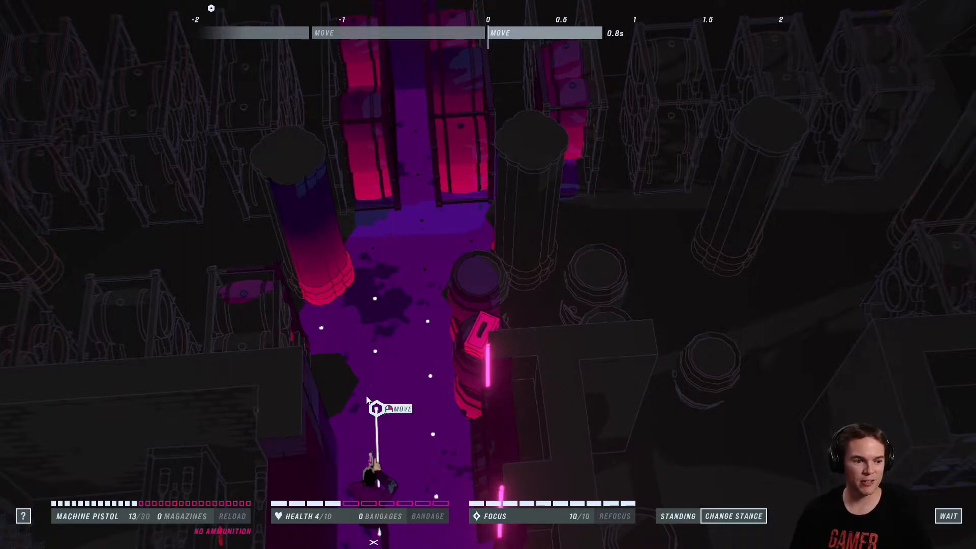
# - Move up the pillared corridor to close with the approaching brawler
pyautogui.click(428, 377)
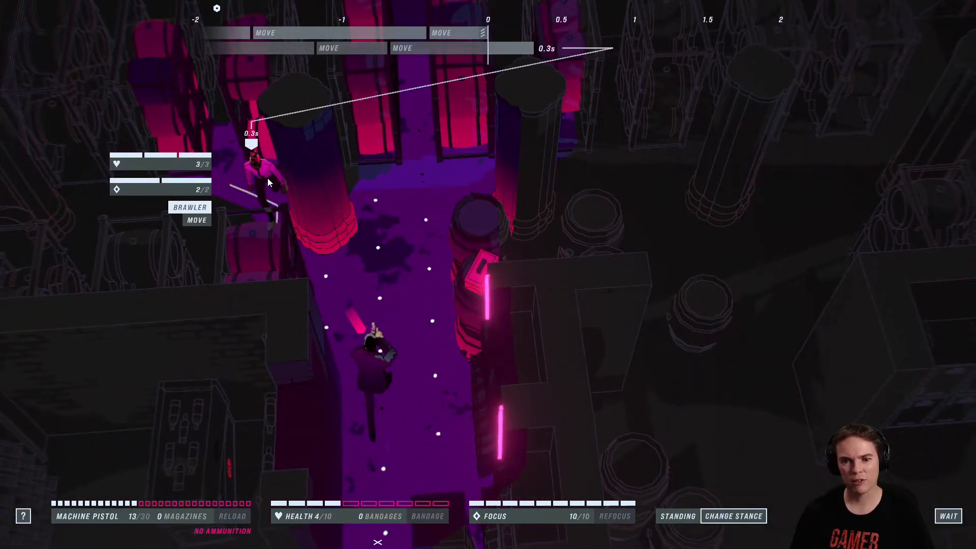
pyautogui.click(948, 517)
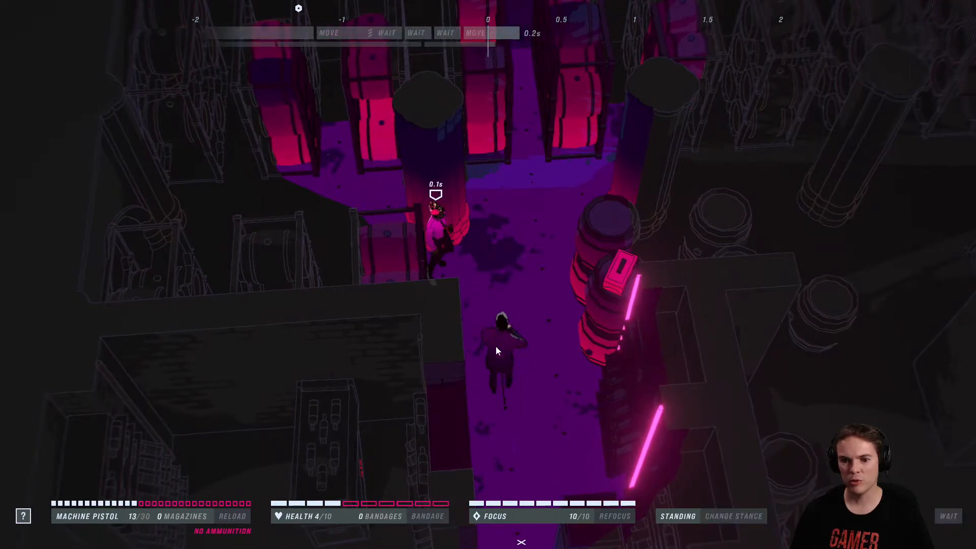
pyautogui.click(952, 517)
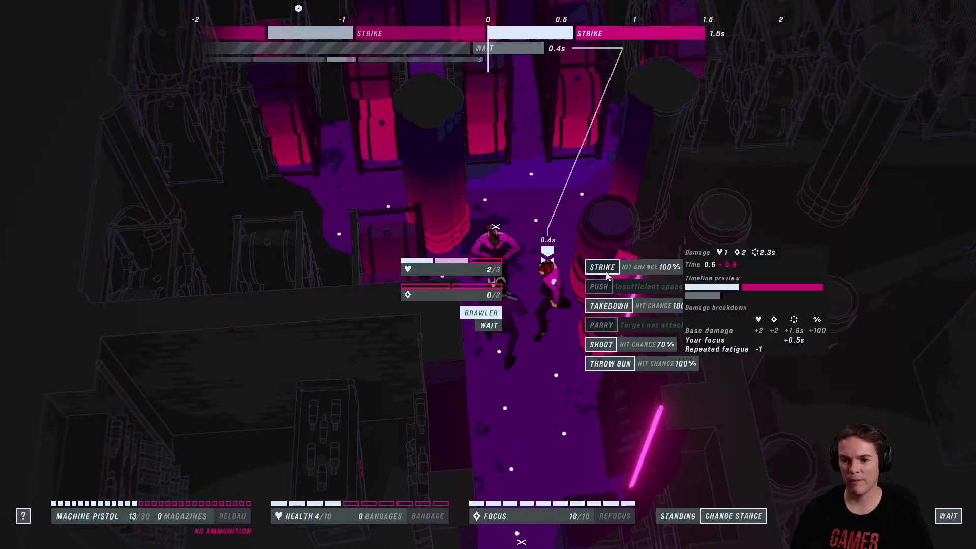
# - Strike the brawler twice at close range, stunning him at 1 of 3 health
pyautogui.click(602, 266)
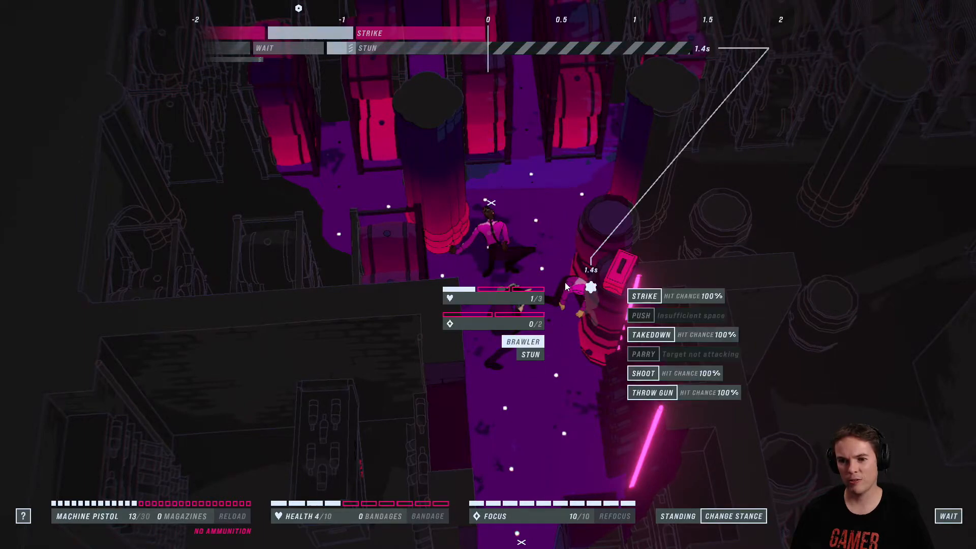
pyautogui.click(645, 296)
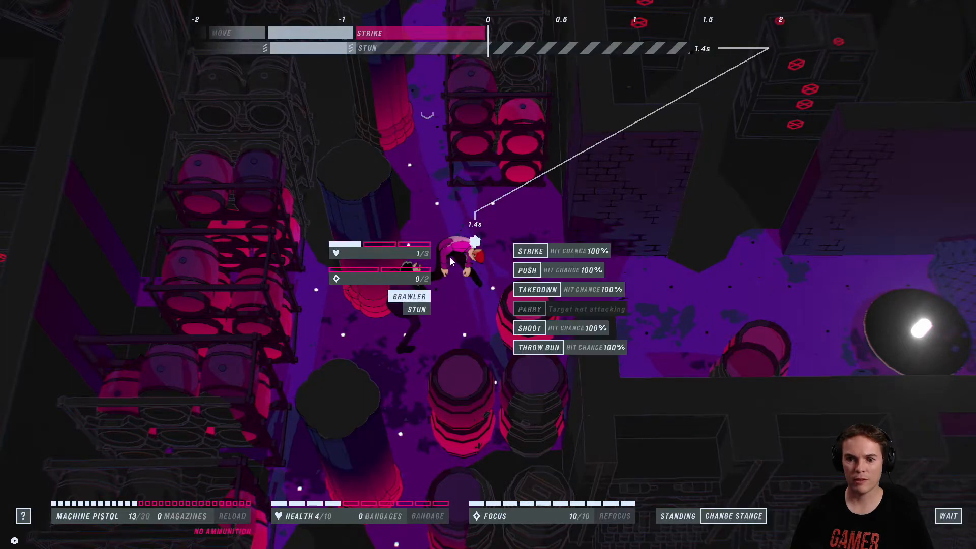
# - Attack the stunned one-health brawler again to down him
pyautogui.click(531, 250)
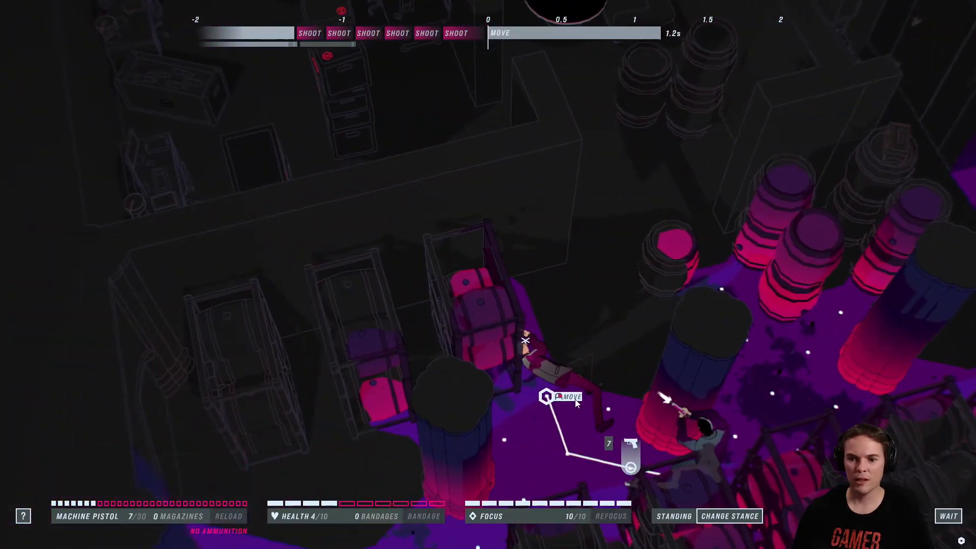
# - Commit the bent move past the barrels toward the next brawler
pyautogui.click(568, 397)
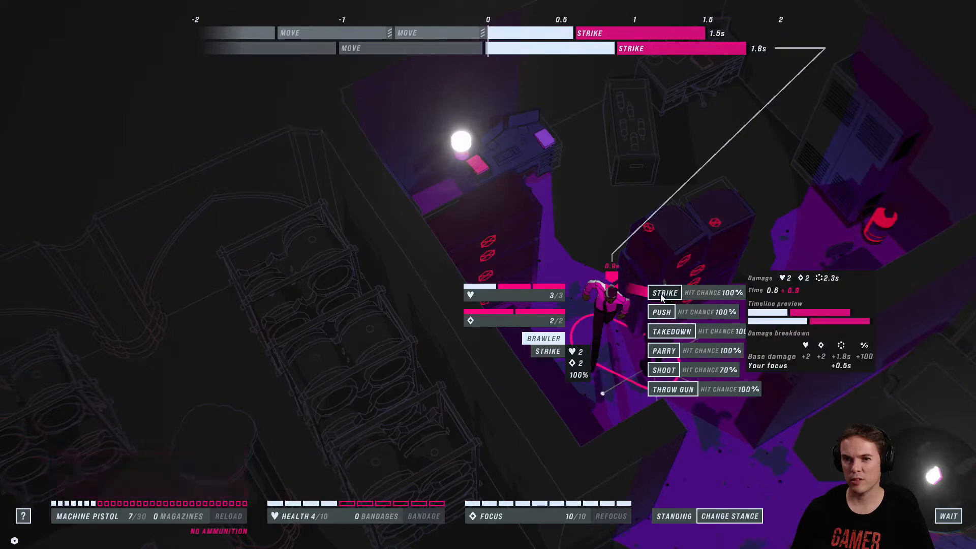
# - Strike the adjacent full-health Brawler with a melee hit
pyautogui.click(664, 293)
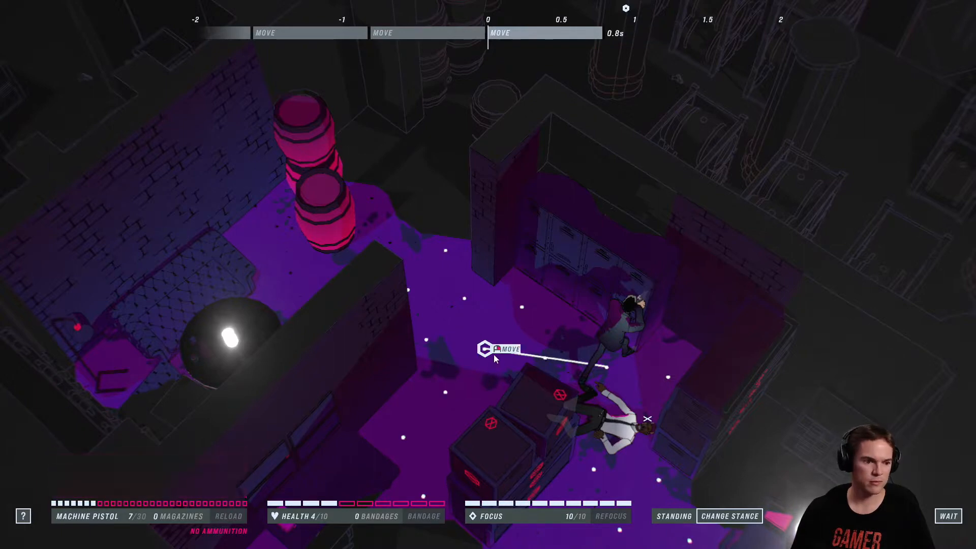
# - Walk past the downed brawler into the dim room beyond
pyautogui.click(487, 350)
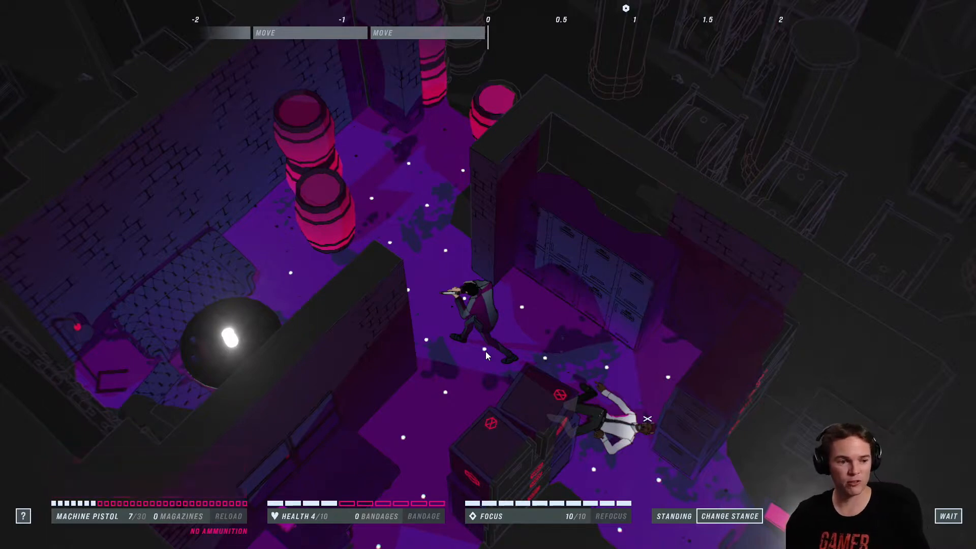
pyautogui.moveTo(473, 333)
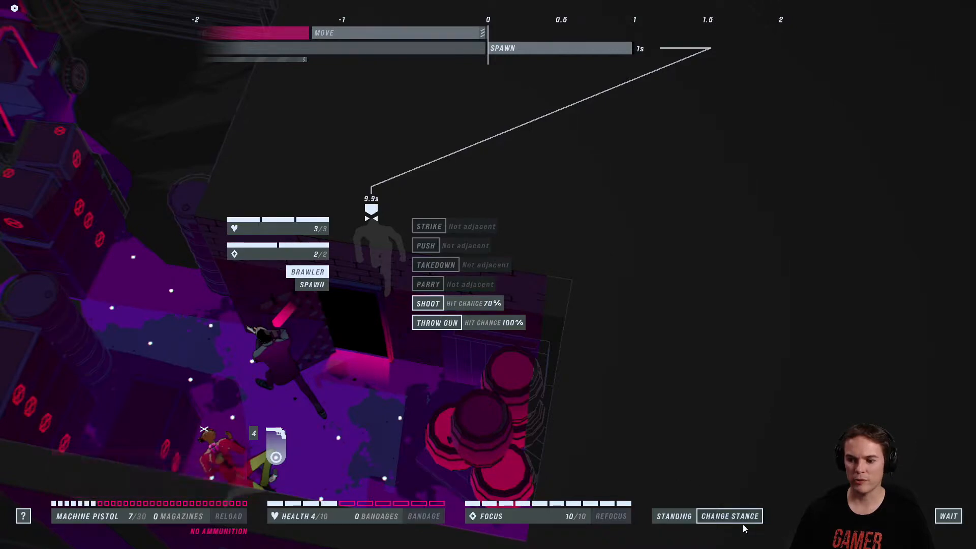
# - Take down the brawler beside Wick and send him to a chosen hex
pyautogui.click(947, 517)
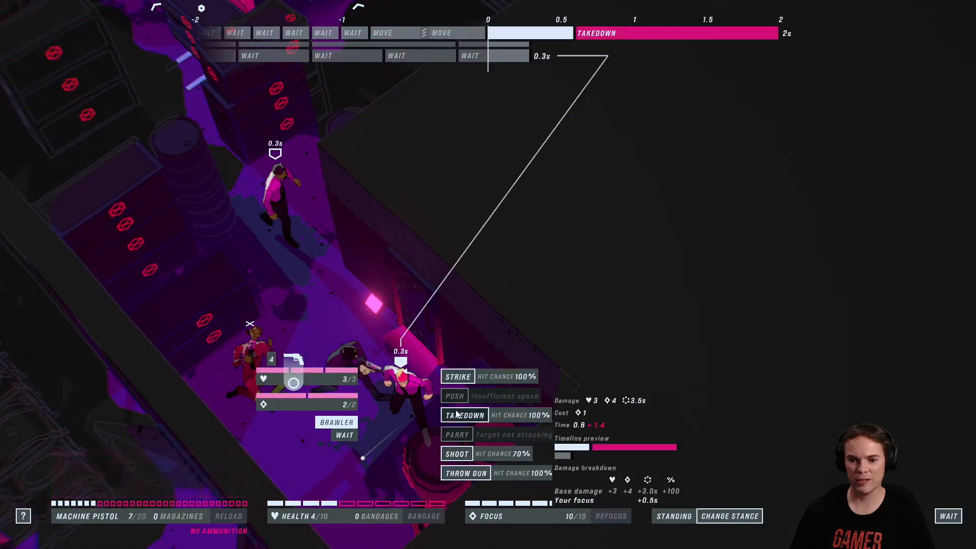
pyautogui.click(465, 415)
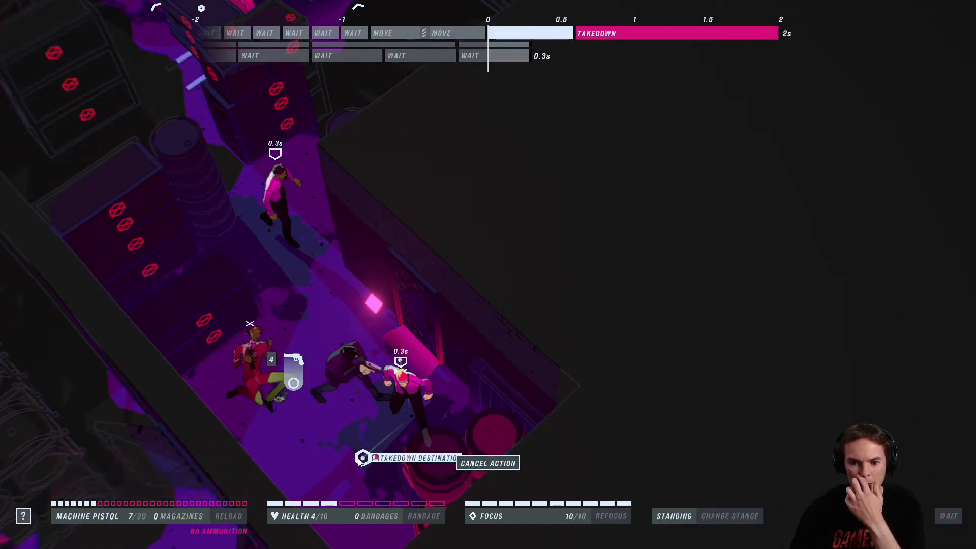
pyautogui.click(365, 459)
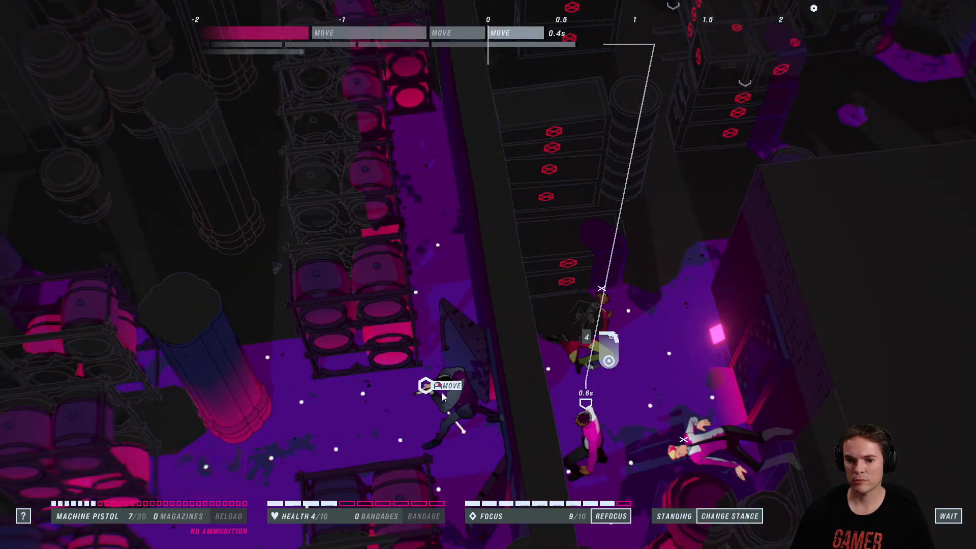
# - Advance up the corridor, strike the next brawler and shoot the security guard
pyautogui.click(947, 517)
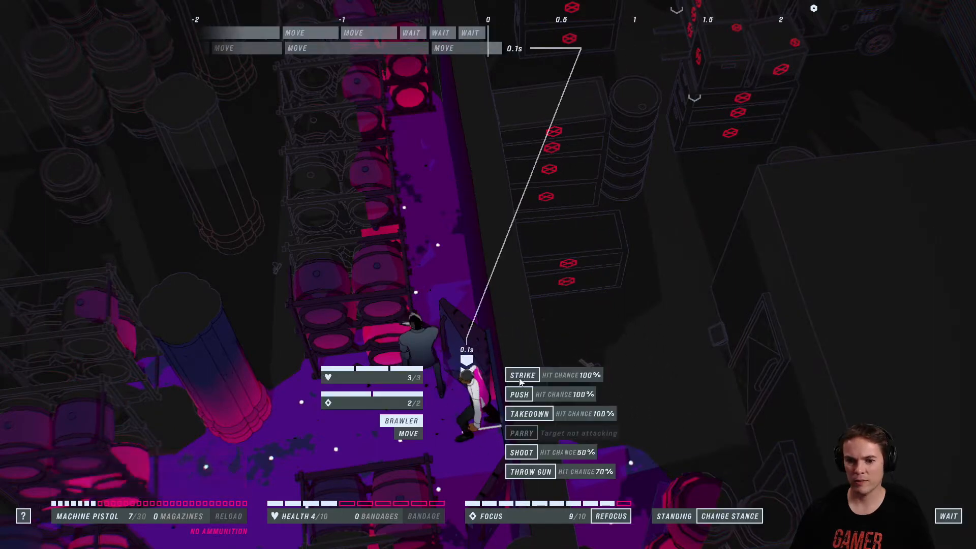
pyautogui.click(523, 374)
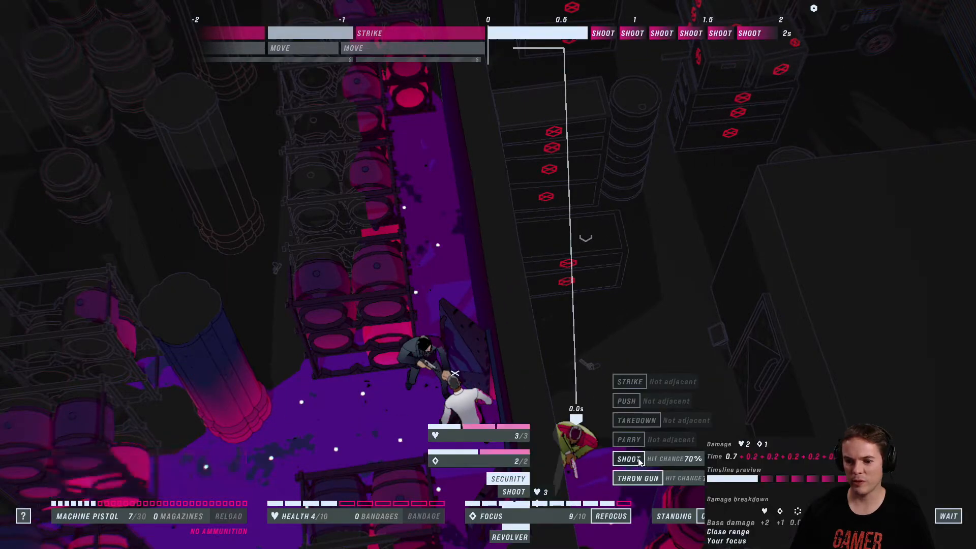
pyautogui.click(628, 458)
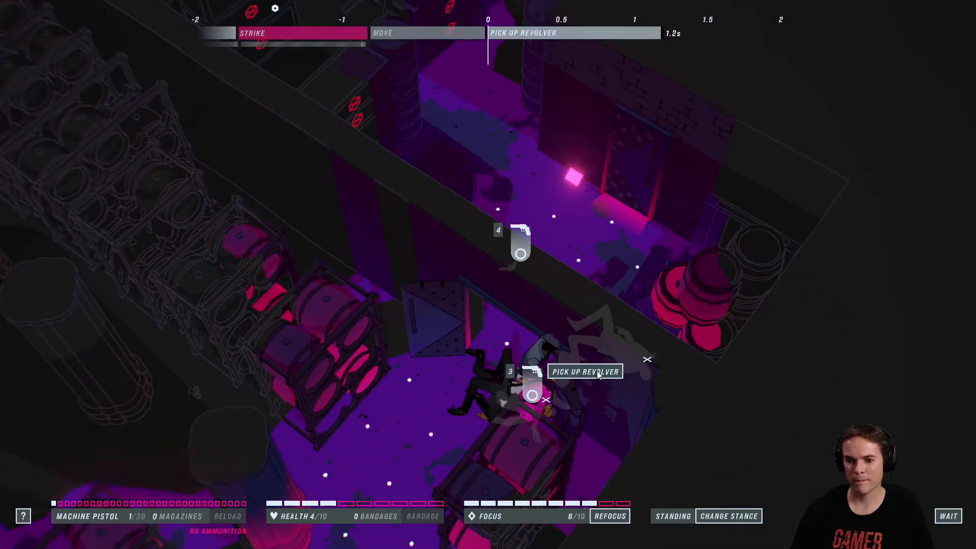
# - Pick up the dropped revolver and move Wick through the rooms toward the martial artist
pyautogui.click(585, 372)
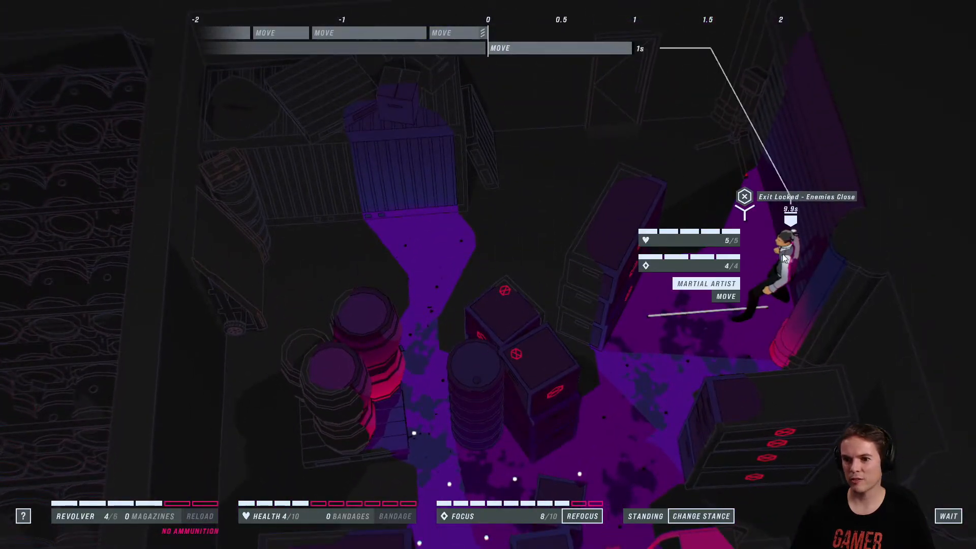
pyautogui.click(785, 257)
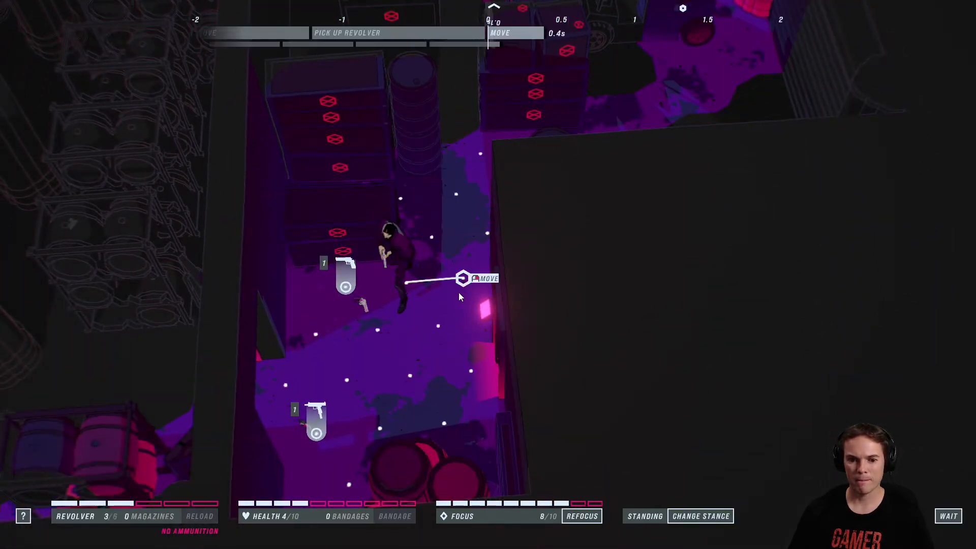
pyautogui.click(314, 436)
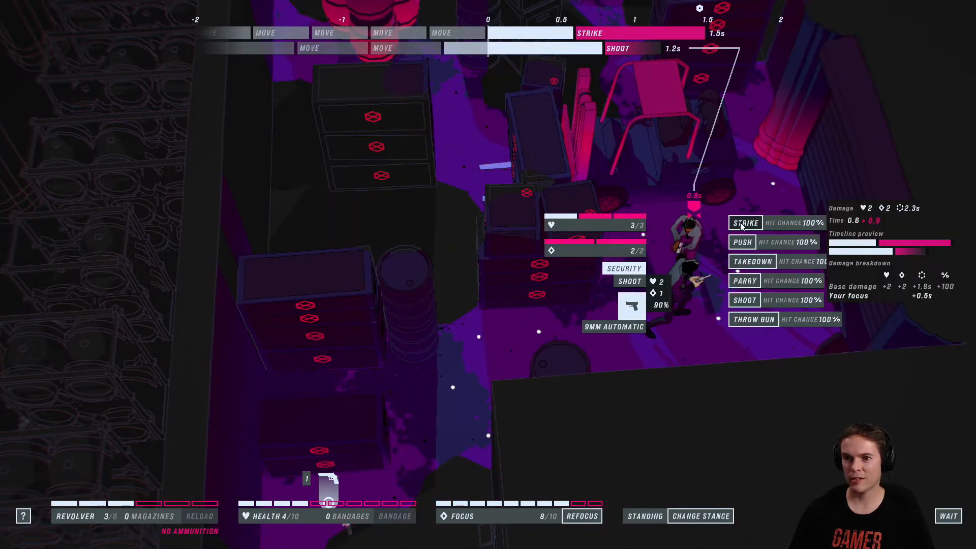
# - Strike the security guard carrying the 9mm automatic
pyautogui.click(745, 222)
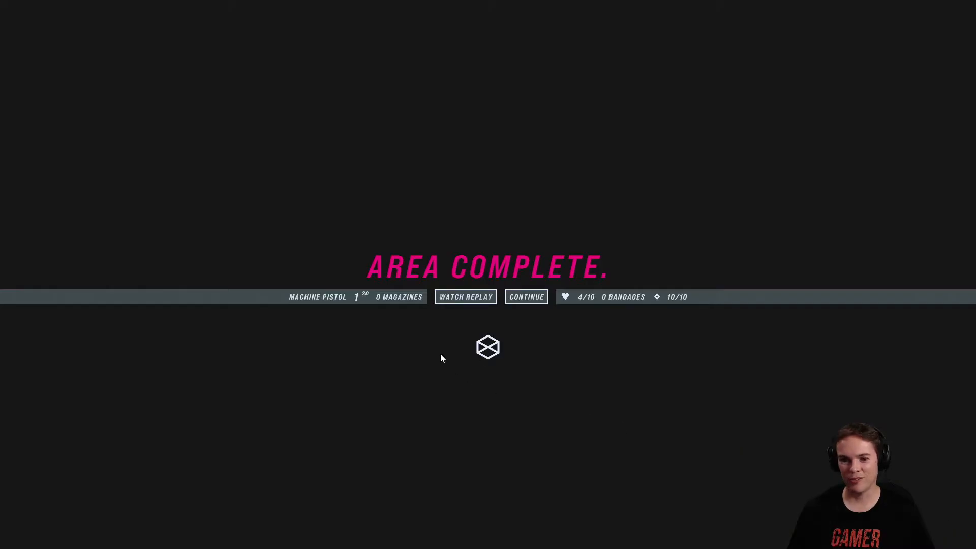
# - Continue past the Area Complete screen to the Elysium results
pyautogui.click(526, 297)
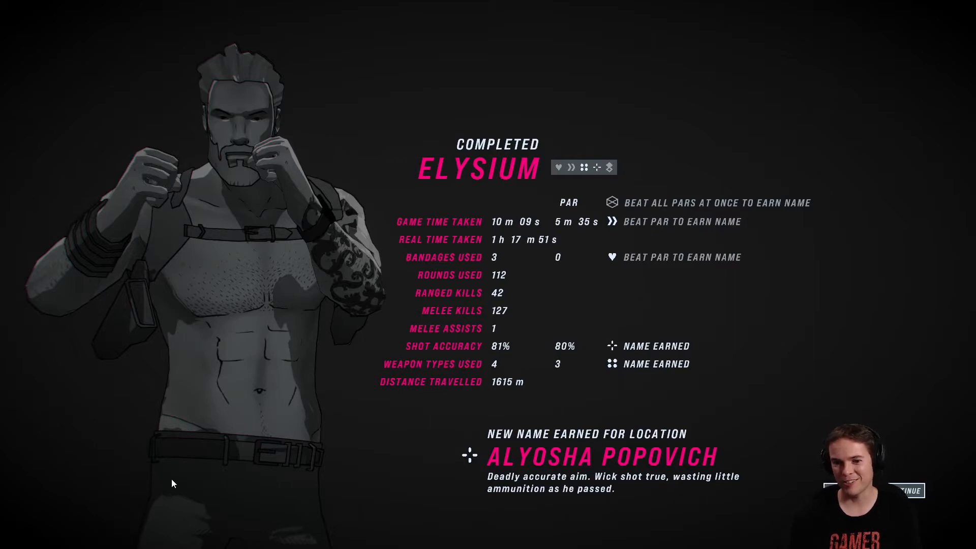
pyautogui.moveTo(350, 380)
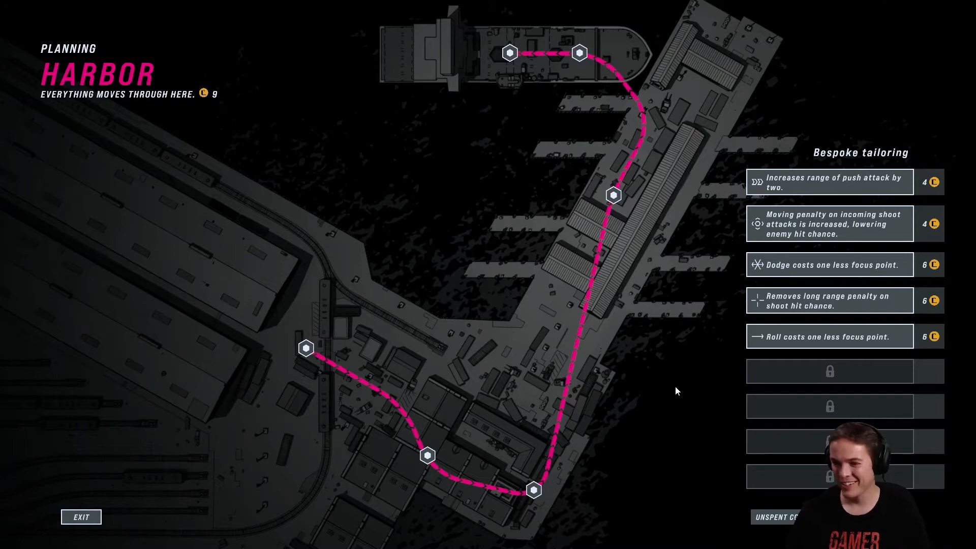
pyautogui.moveTo(488, 189)
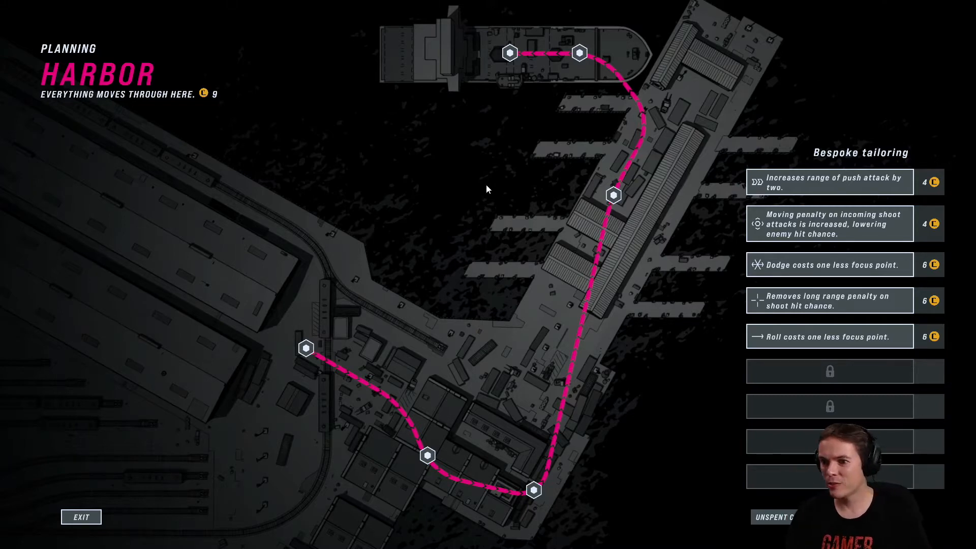
pyautogui.moveTo(213, 110)
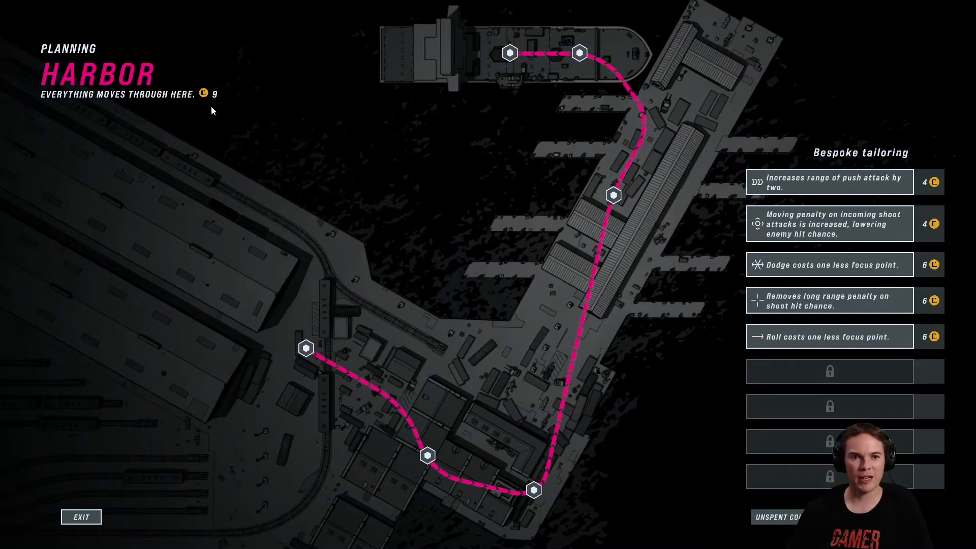
pyautogui.moveTo(199, 188)
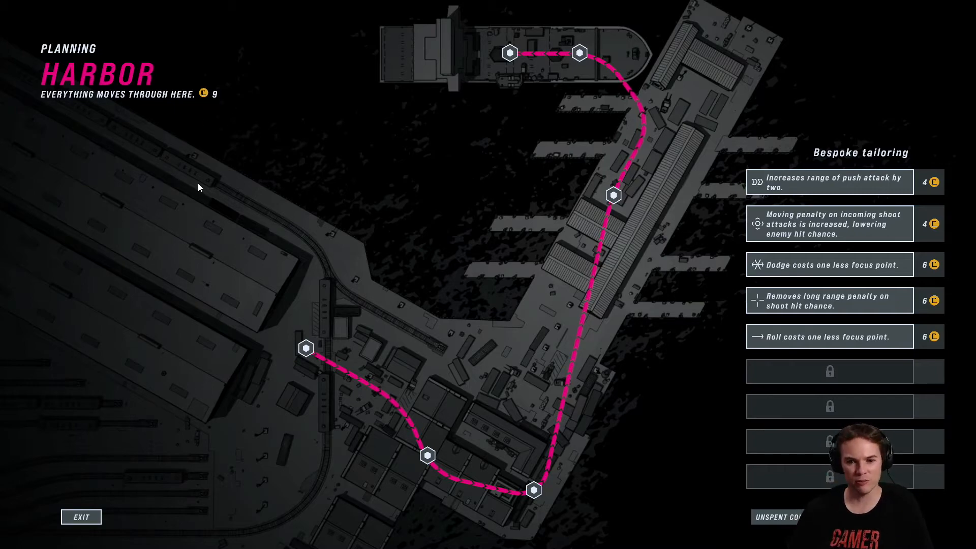
pyautogui.moveTo(697, 394)
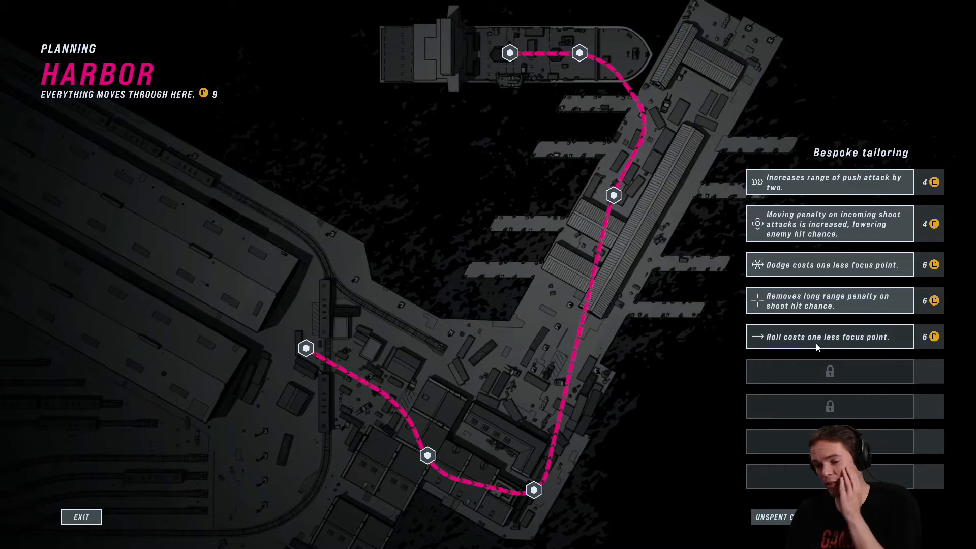
pyautogui.moveTo(814, 342)
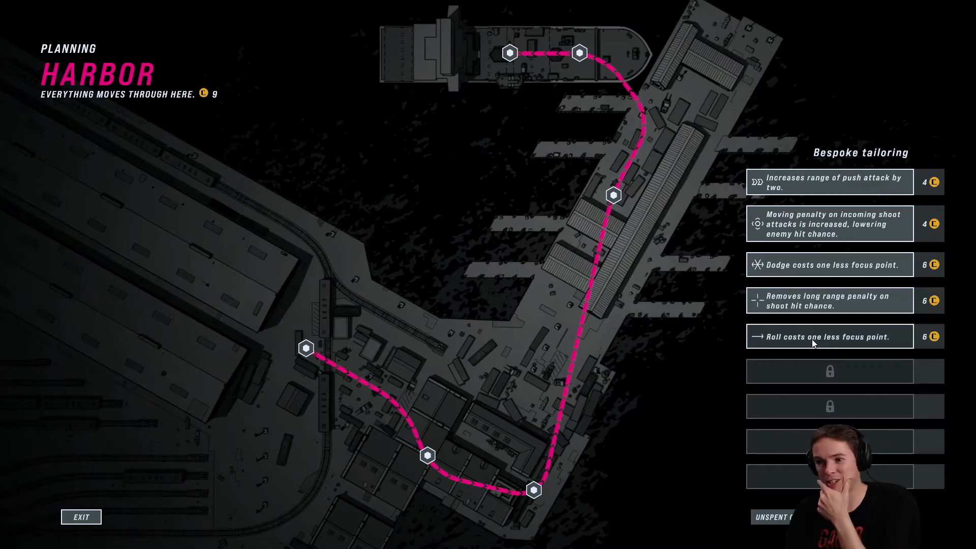
pyautogui.moveTo(857, 266)
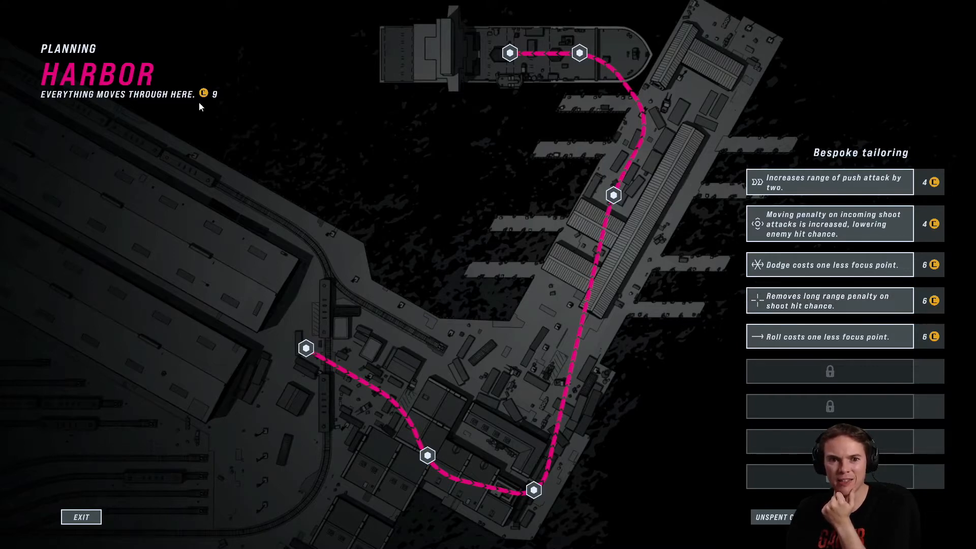
pyautogui.moveTo(785, 347)
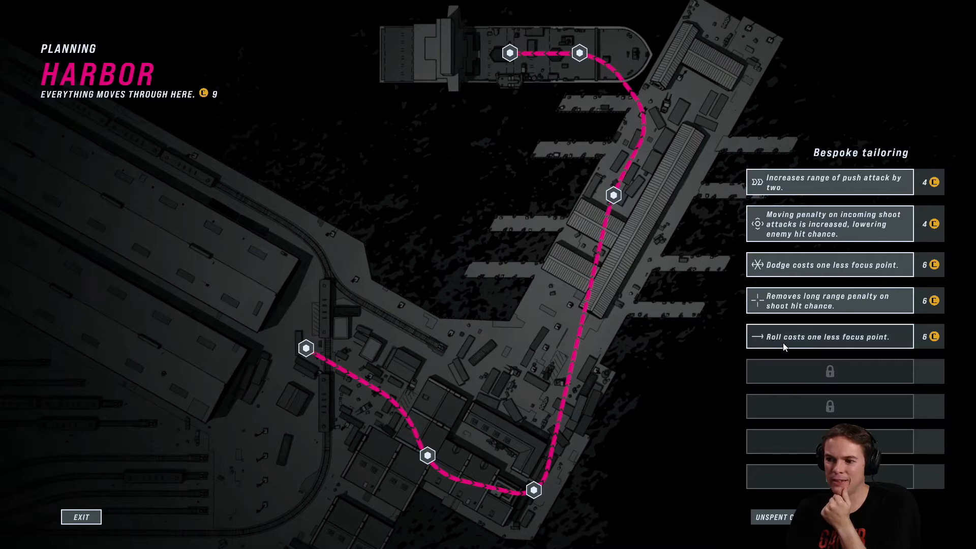
pyautogui.moveTo(832, 136)
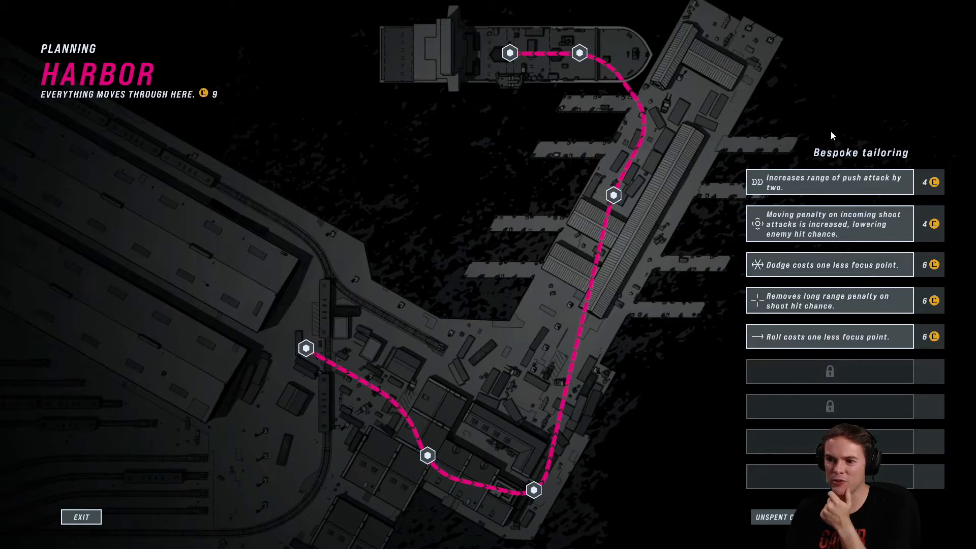
pyautogui.moveTo(847, 352)
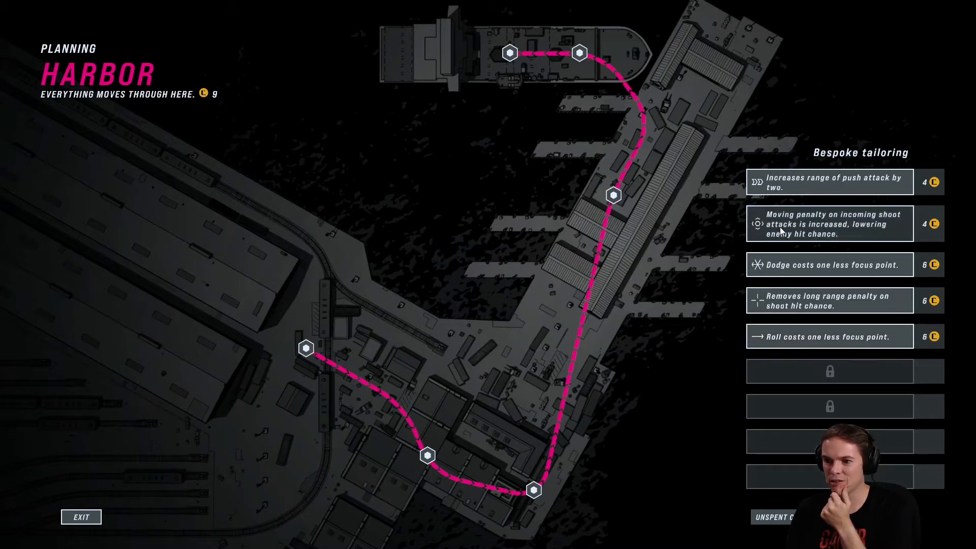
pyautogui.moveTo(510, 251)
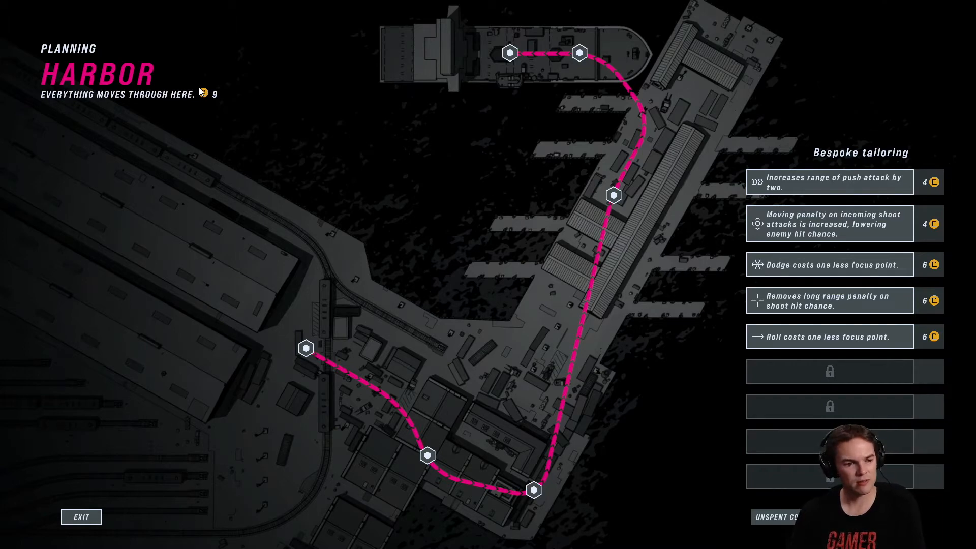
pyautogui.moveTo(509, 175)
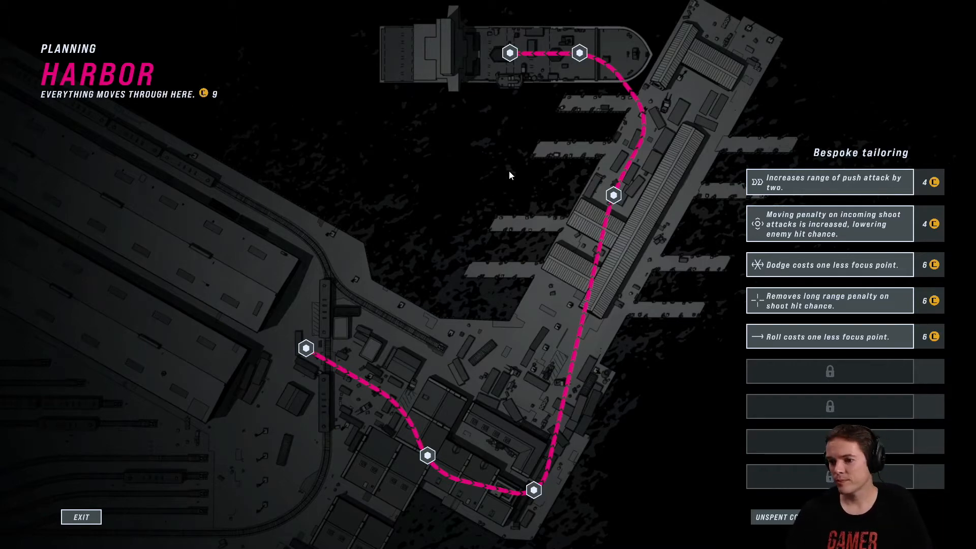
pyautogui.moveTo(679, 284)
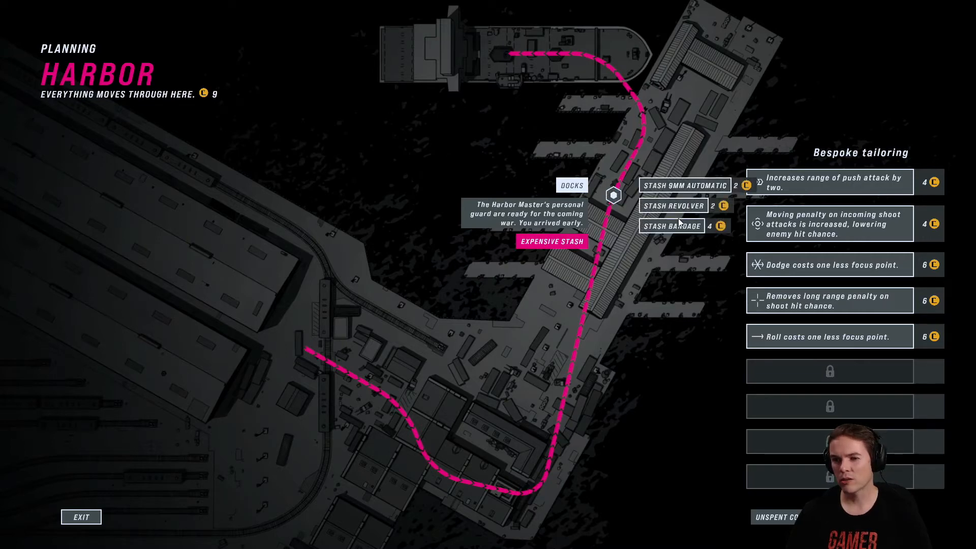
pyautogui.moveTo(504, 465)
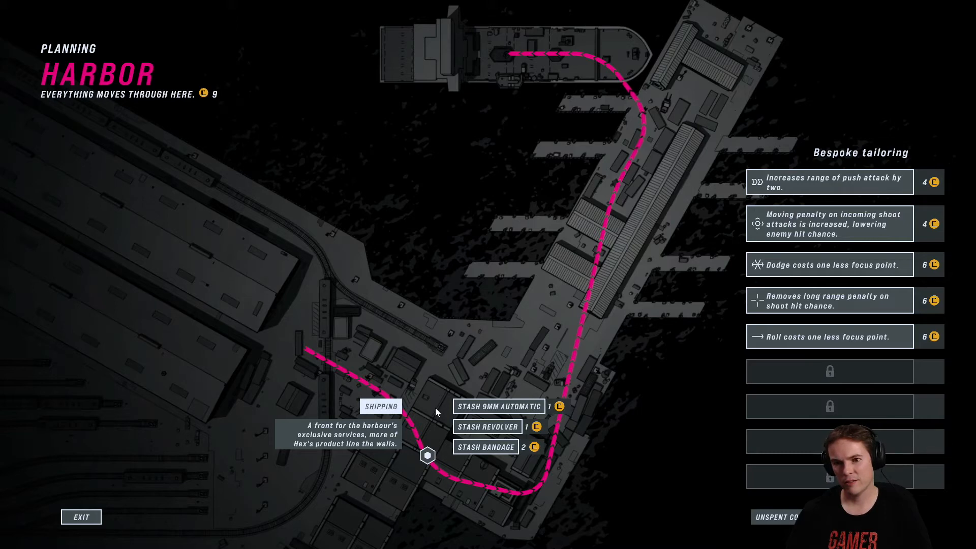
pyautogui.moveTo(395, 309)
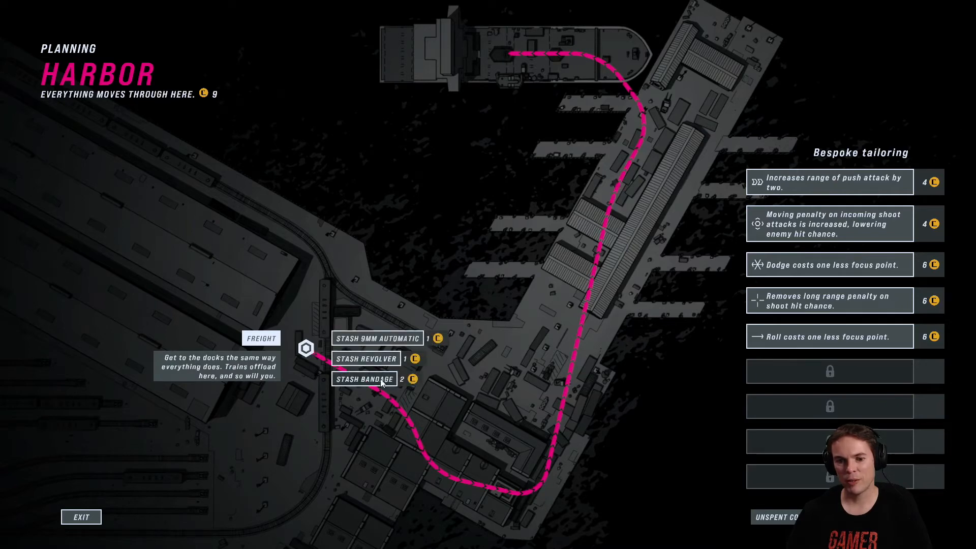
# - Stash a bandage at the Freight stop, dropping coins from 9 to 7
pyautogui.click(367, 379)
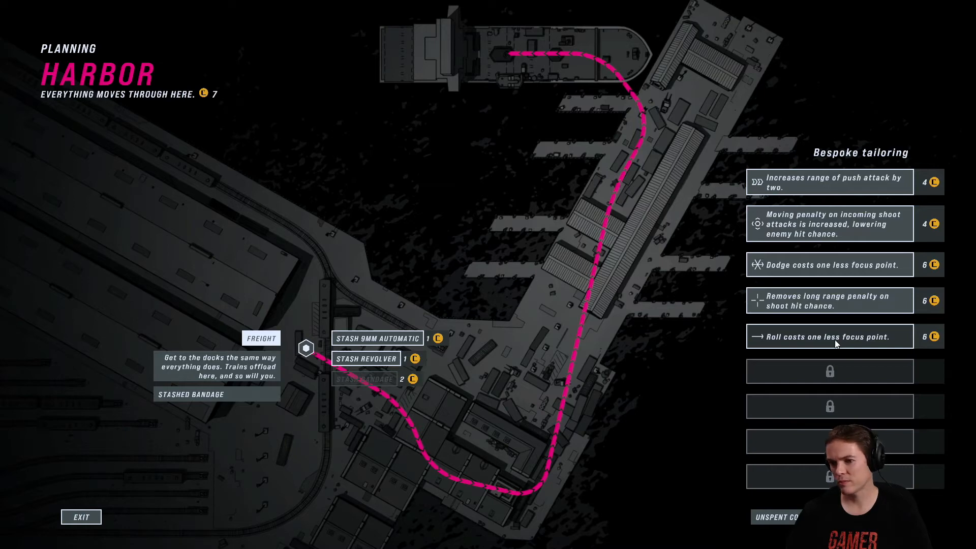
pyautogui.moveTo(815, 307)
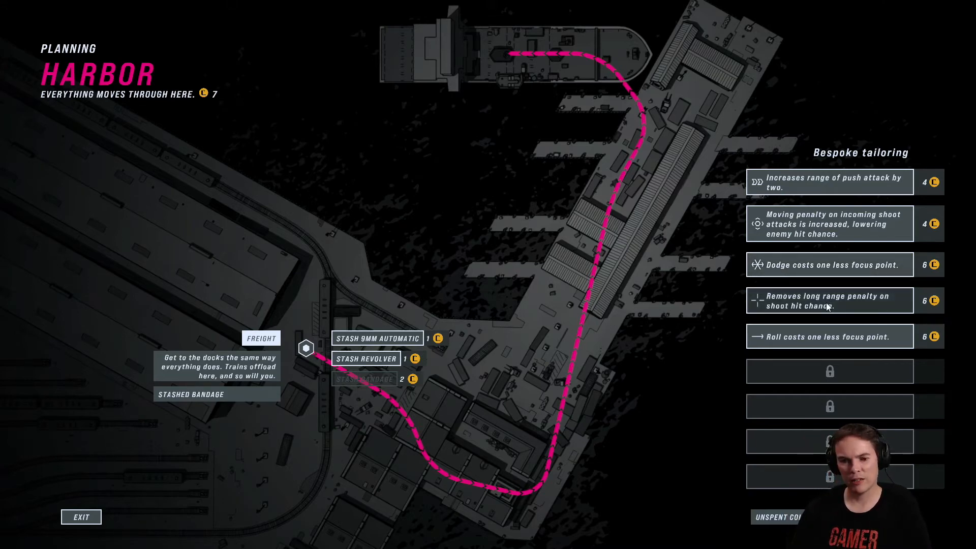
# - Buy the Bespoke upgrade removing the long-range shoot penalty, dropping coins to 1
pyautogui.click(830, 300)
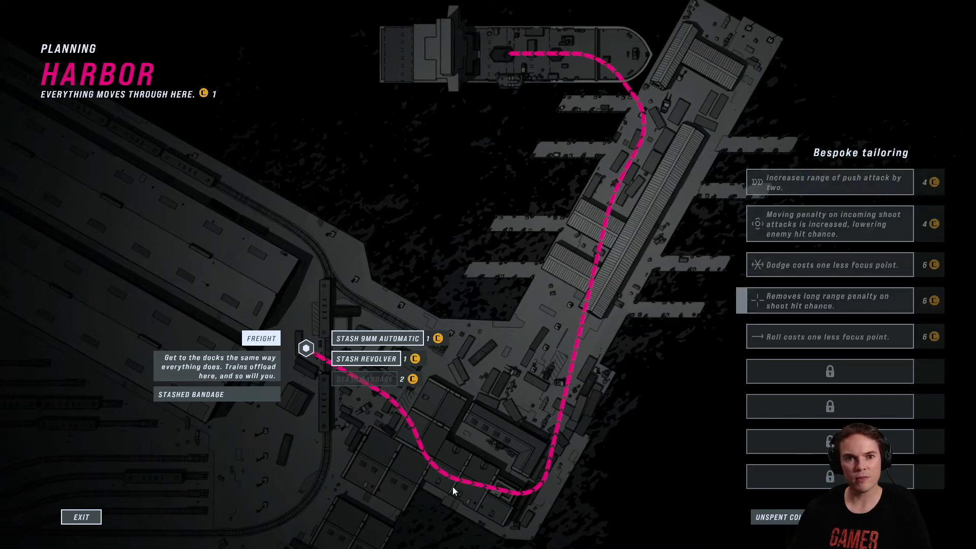
pyautogui.moveTo(280, 499)
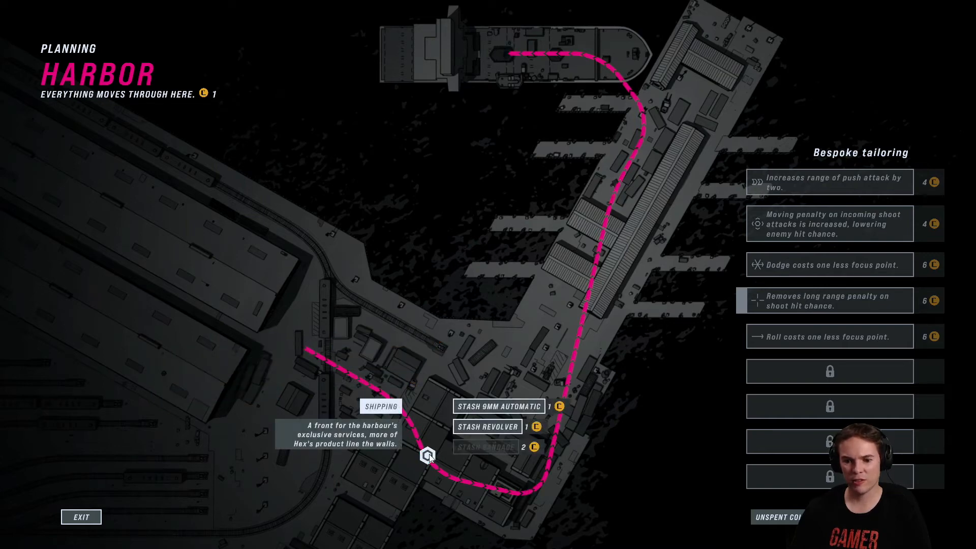
pyautogui.moveTo(499, 431)
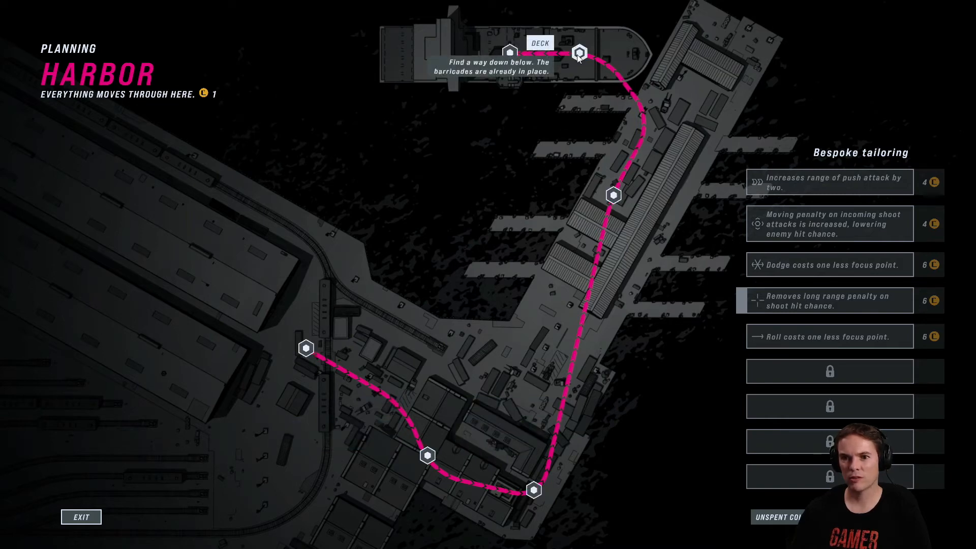
pyautogui.moveTo(587, 92)
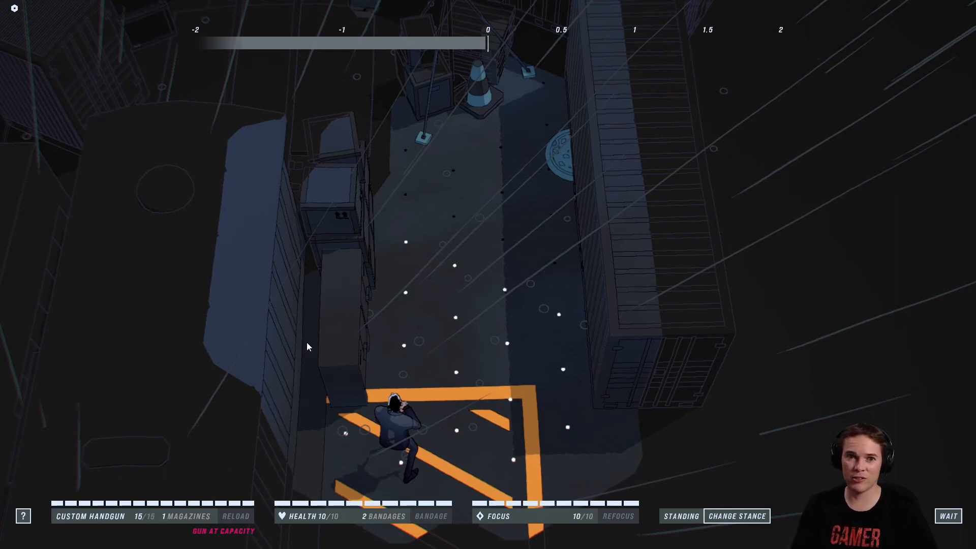
pyautogui.moveTo(417, 230)
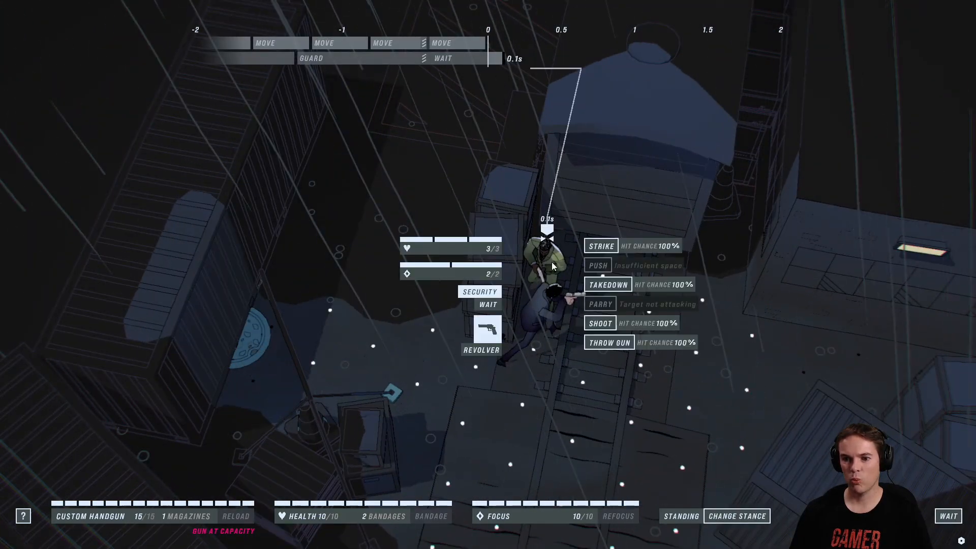
pyautogui.moveTo(609, 245)
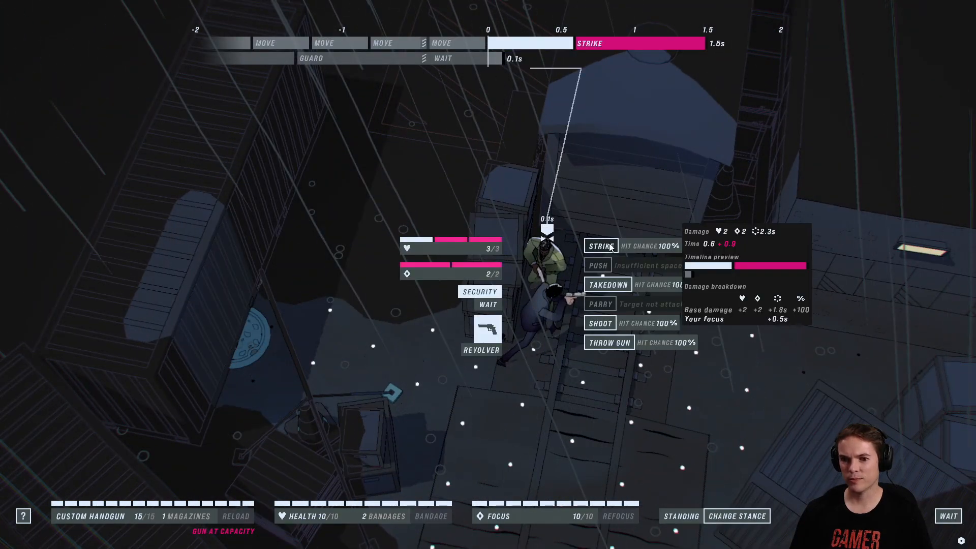
# - Strike the revolver-carrying Security guard standing beside John
pyautogui.click(601, 245)
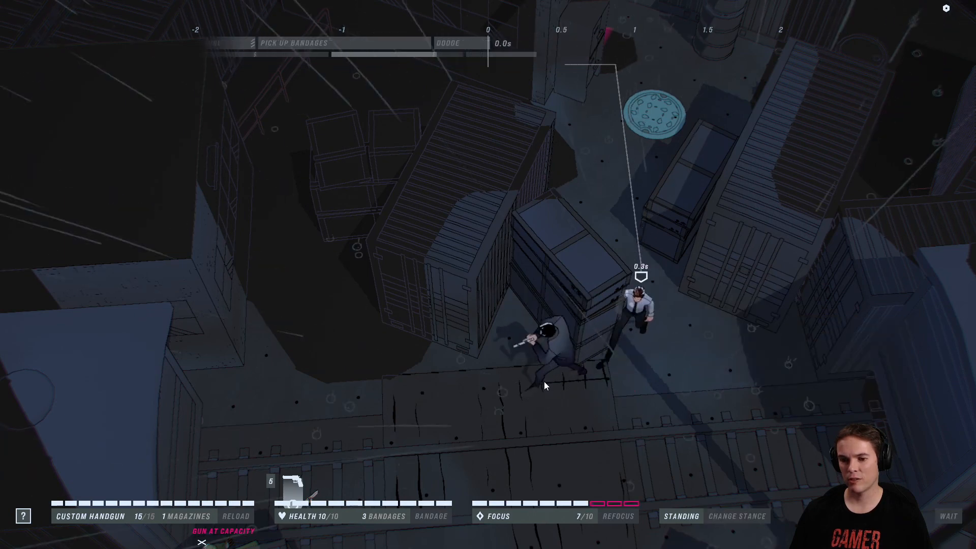
# - Strike down the approaching Brawler, then Refocus back to 10
pyautogui.click(949, 516)
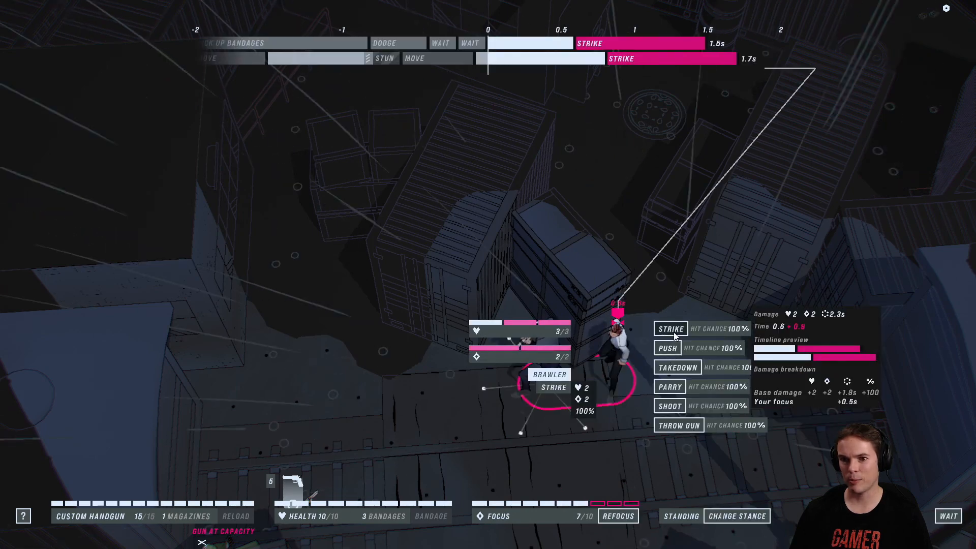
pyautogui.click(671, 330)
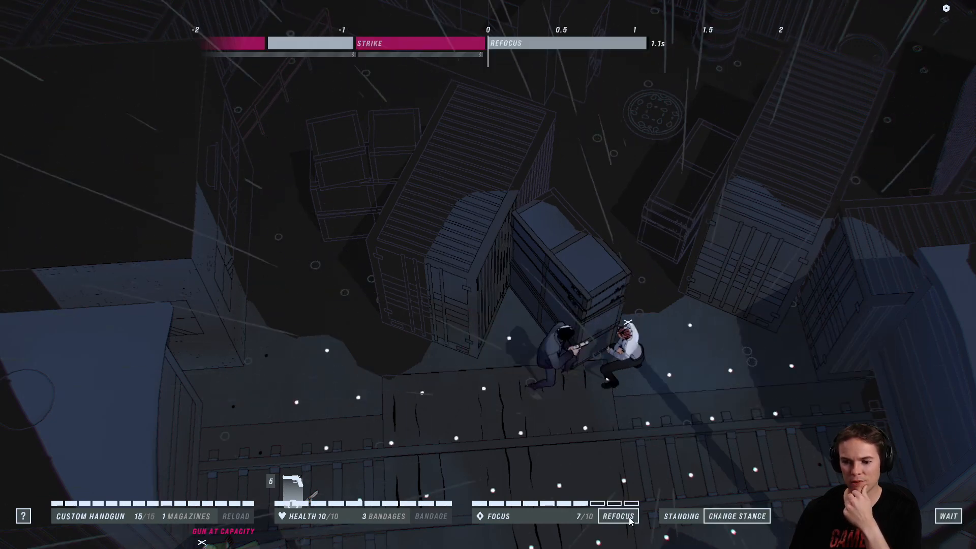
pyautogui.click(620, 517)
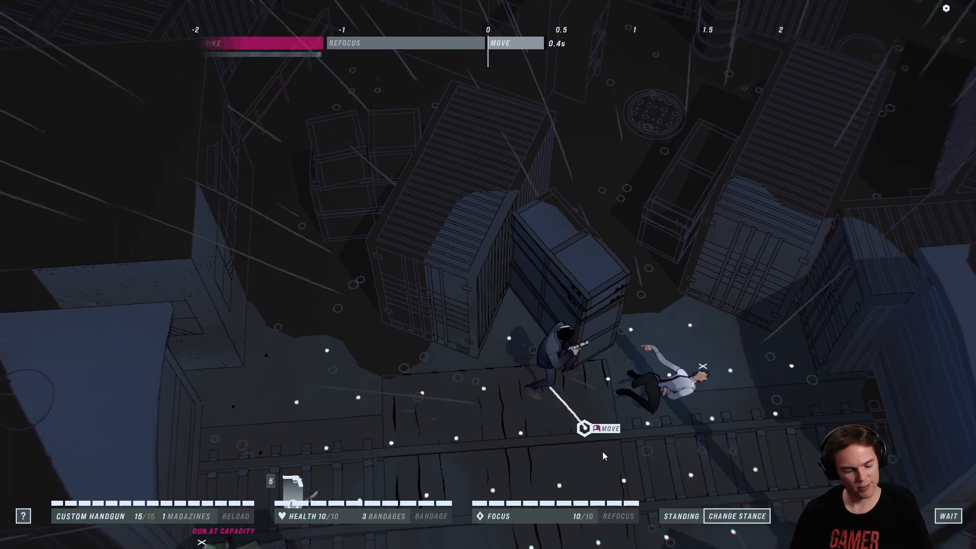